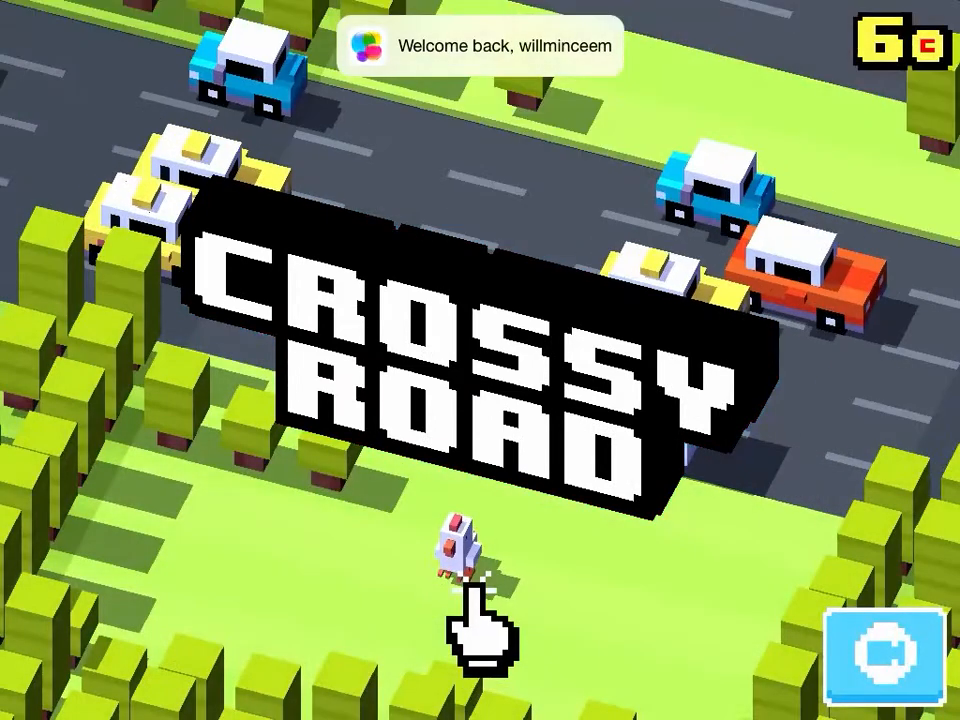
Start a Crossy Road run and hop the chicken forward across the first lanes to score 3.
left_click(464, 640)
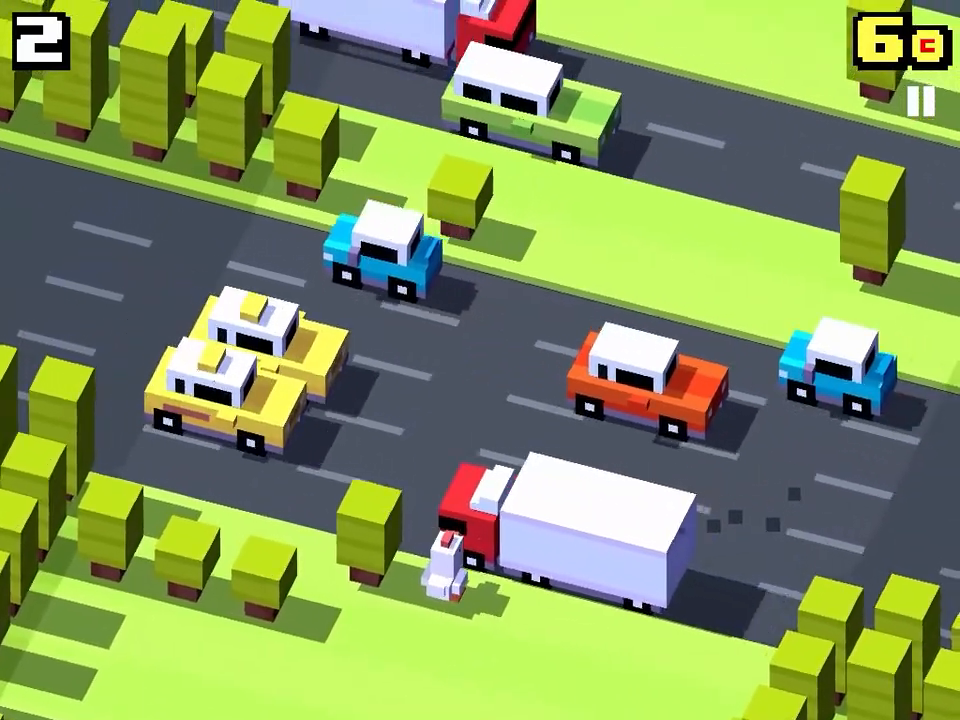
left_click(480, 560)
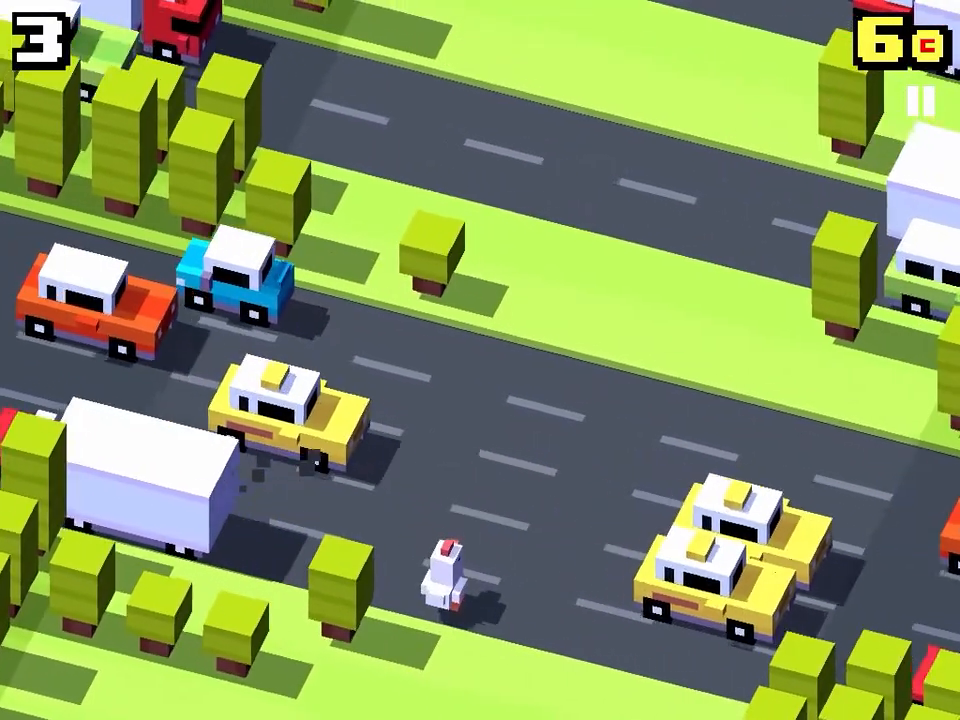
left_click(440, 570)
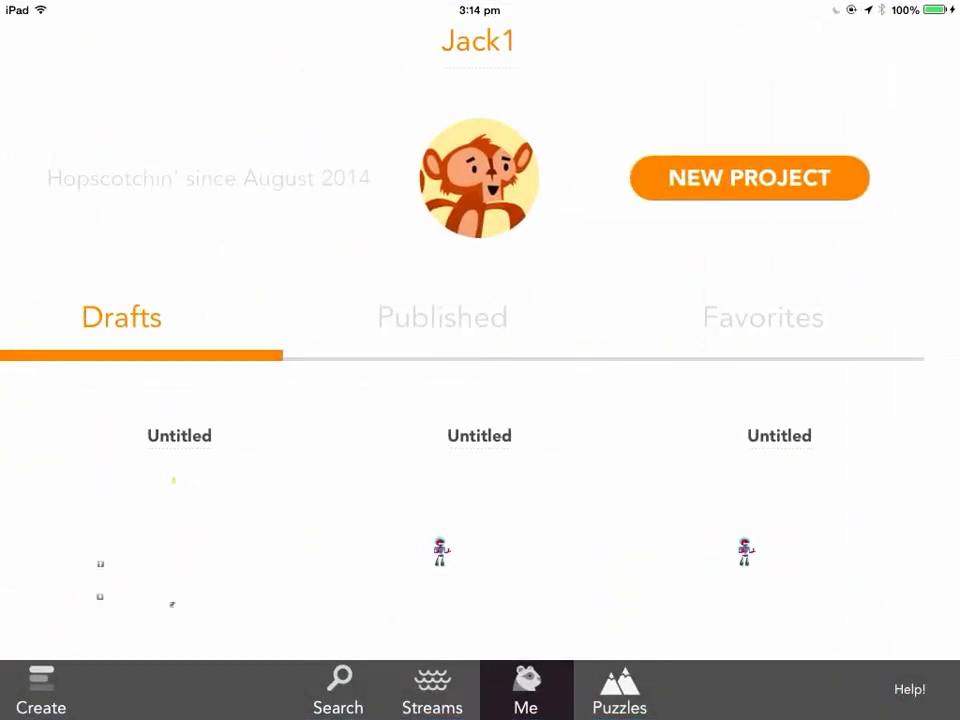
Open the published Copter game and fly the helicopter up with the up-arrow button.
left_click(442, 316)
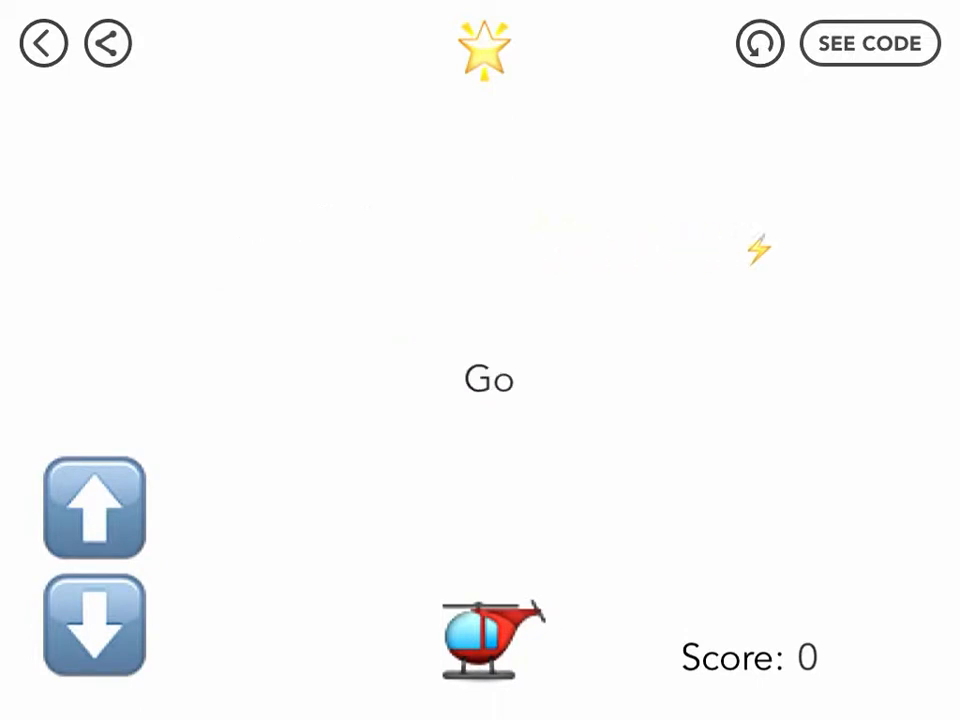
left_click(92, 508)
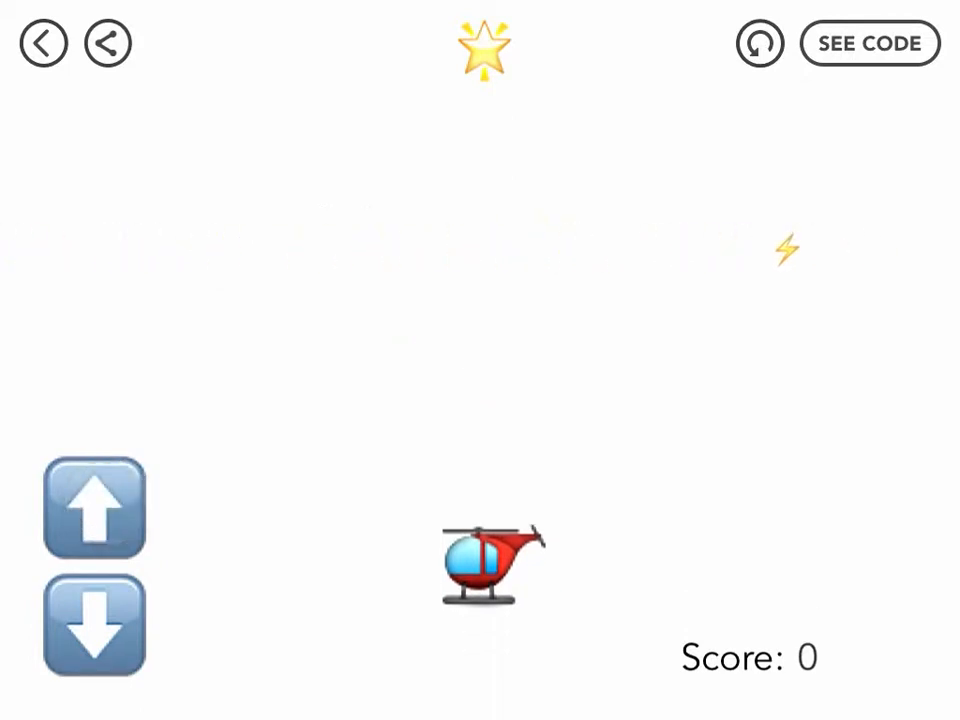
left_click(94, 508)
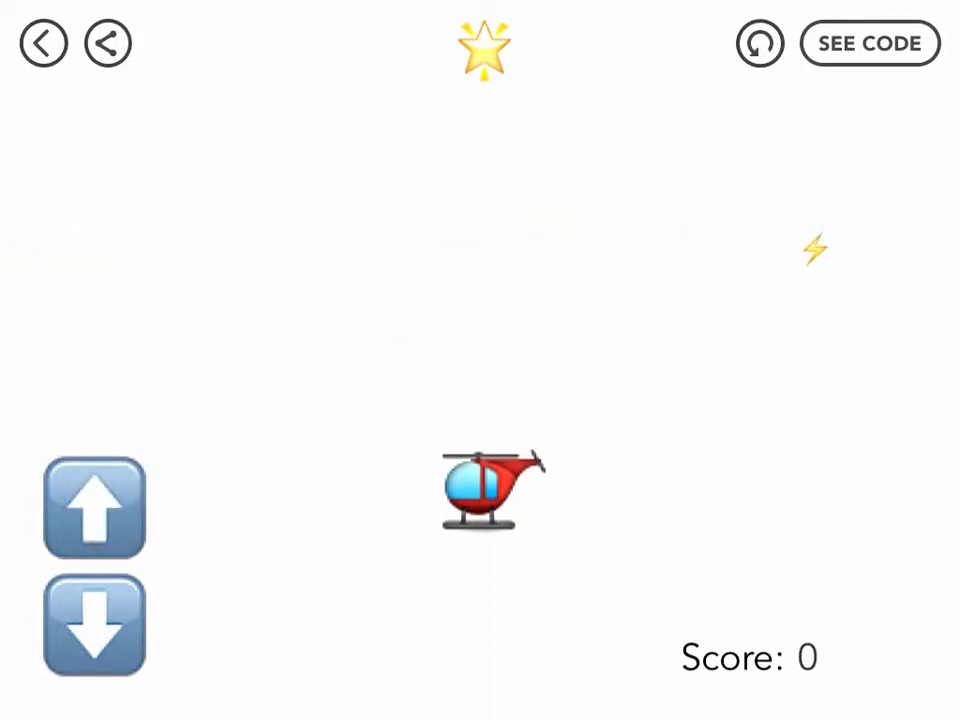
left_click(94, 508)
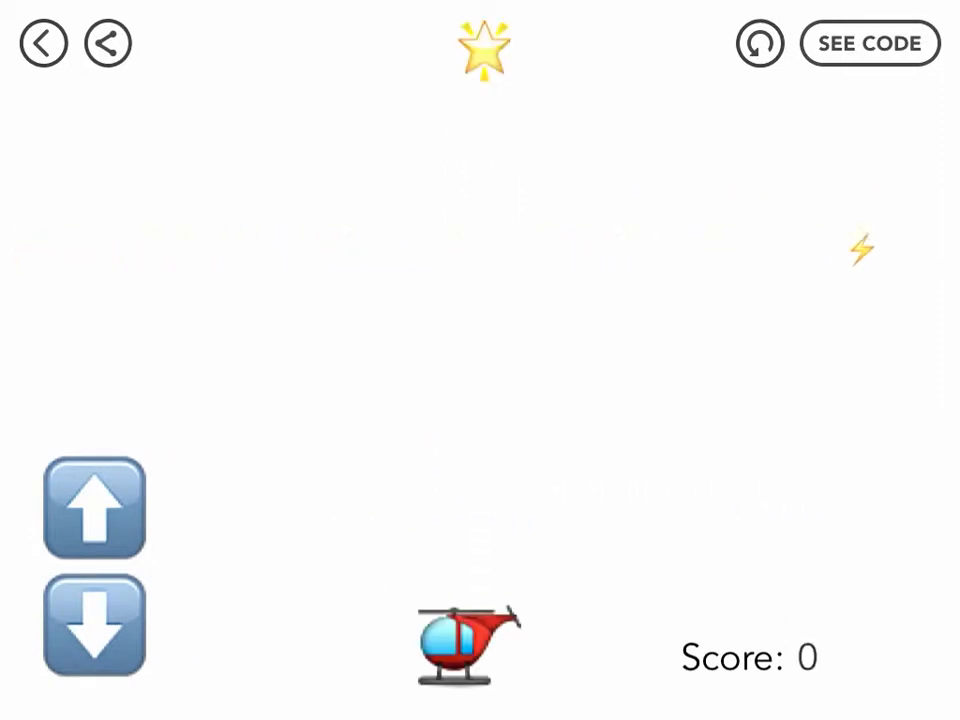
left_click(94, 508)
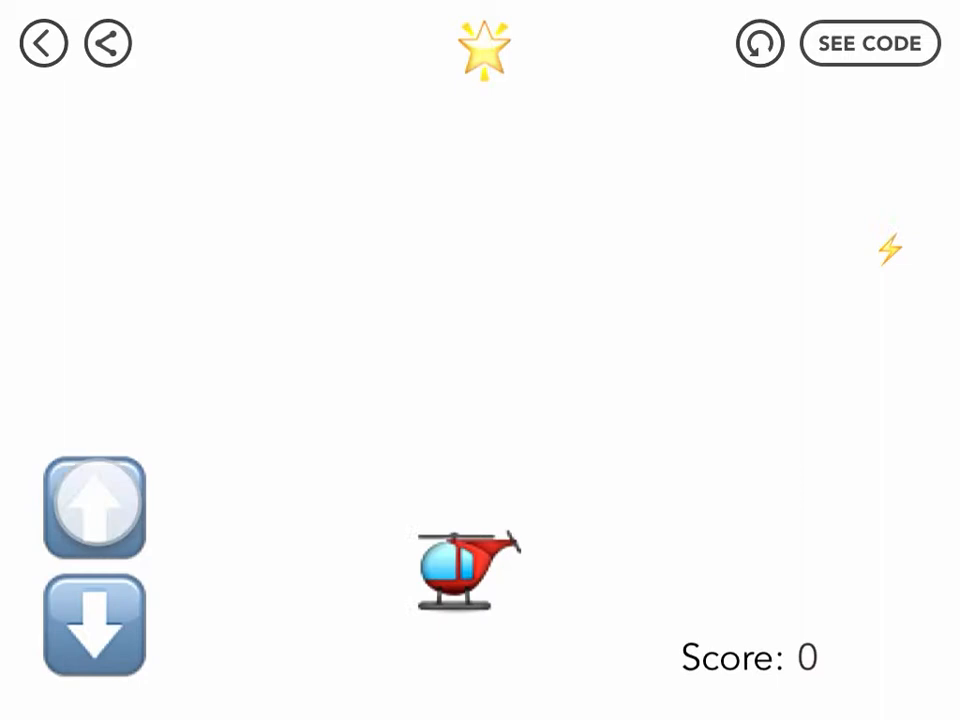
left_click(94, 506)
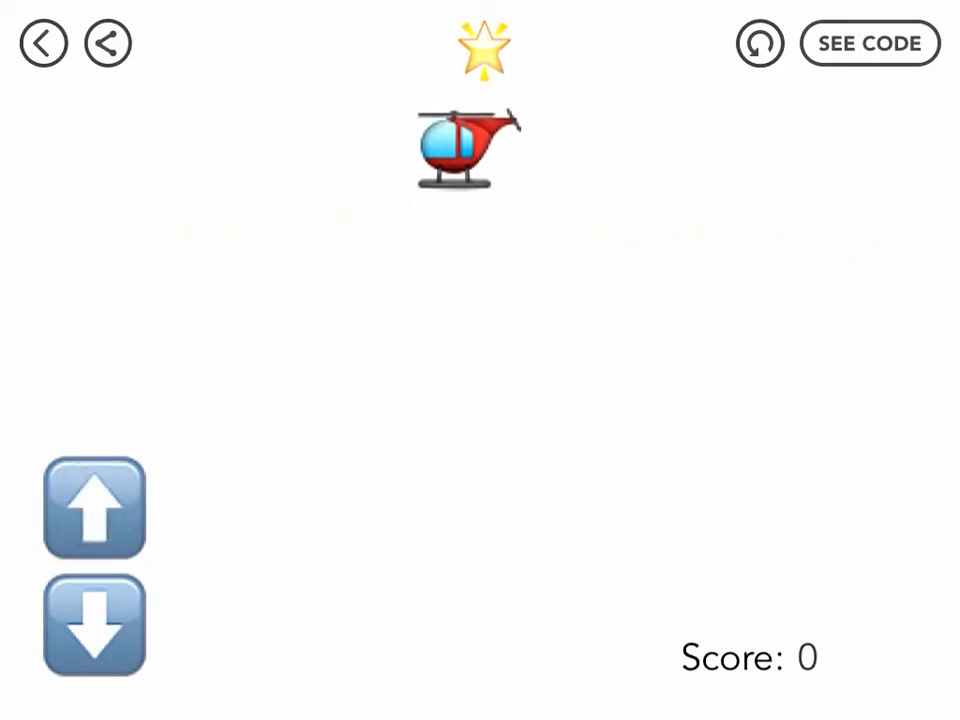
Drop the helicopter down, fly it up again, then return to the profile's Published tab.
left_click(94, 624)
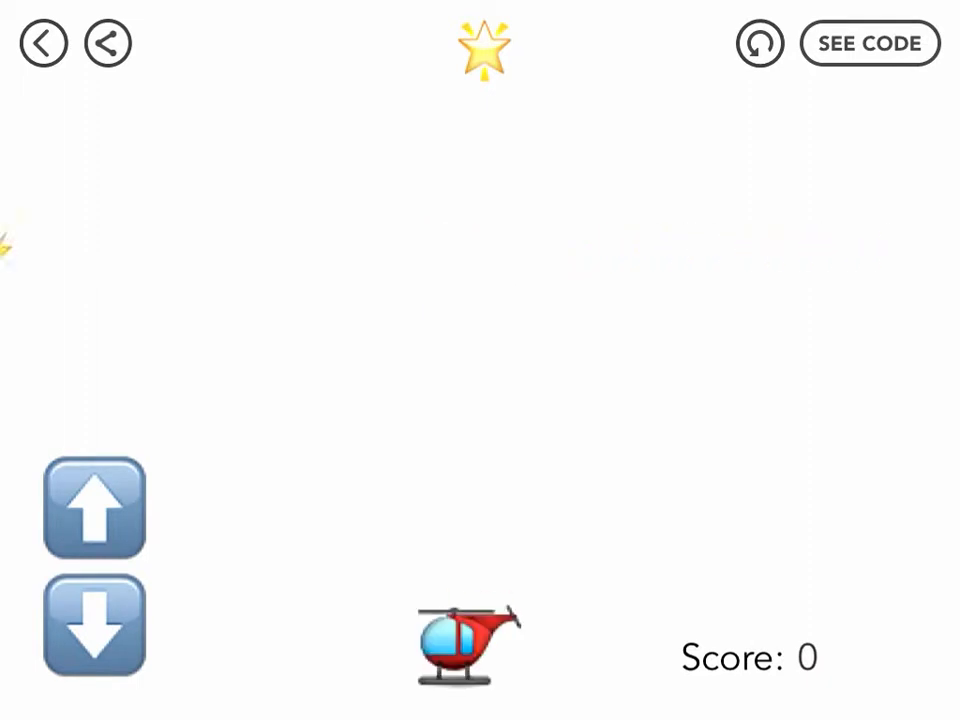
left_click(94, 508)
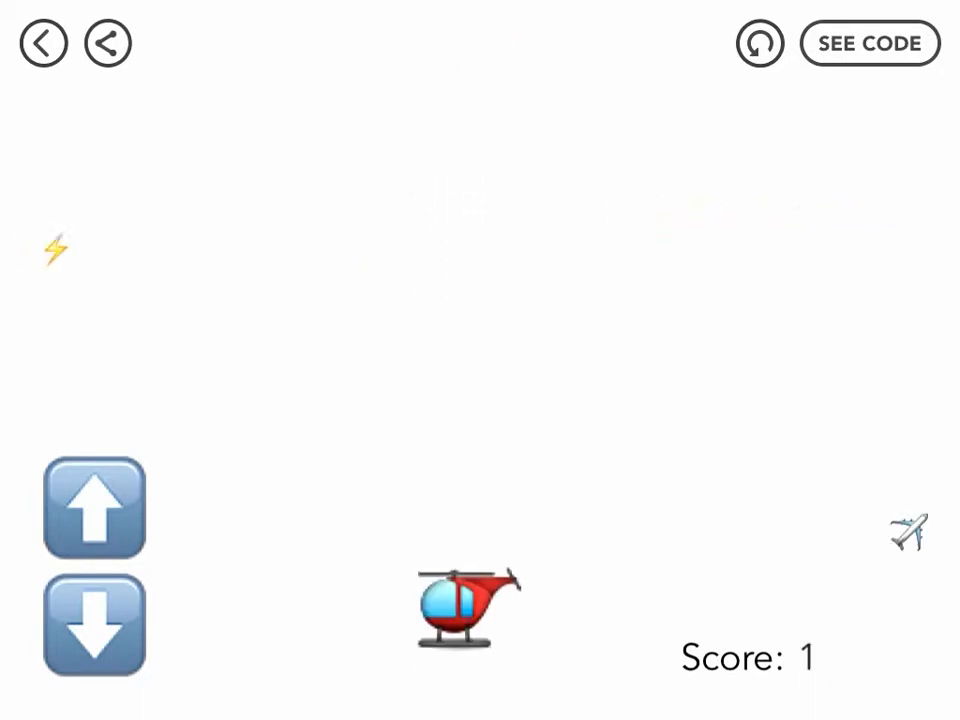
left_click(94, 508)
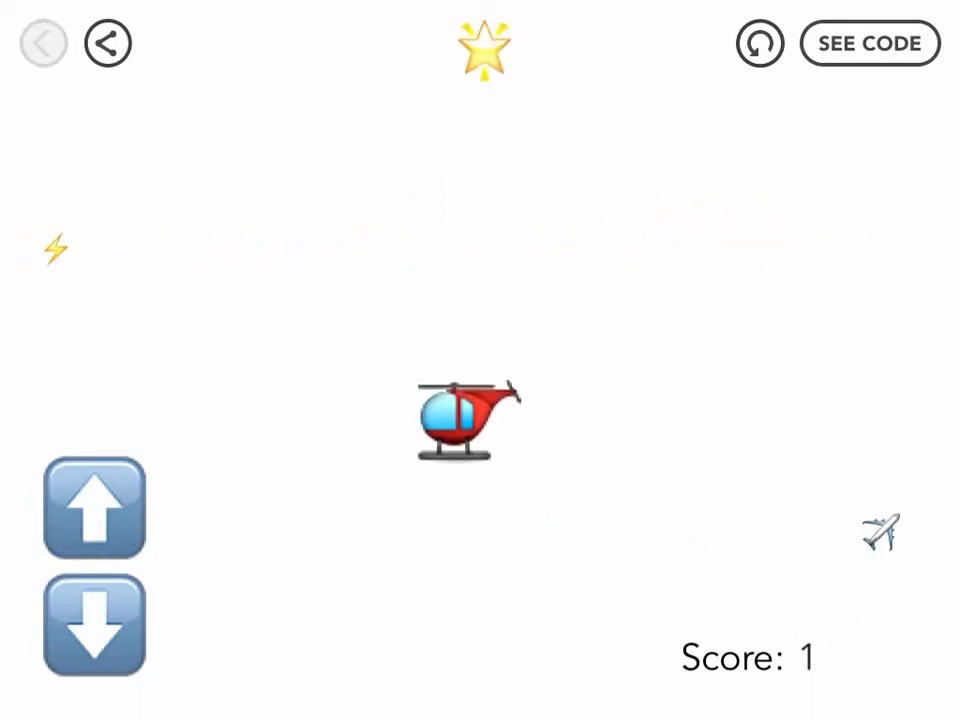
left_click(108, 42)
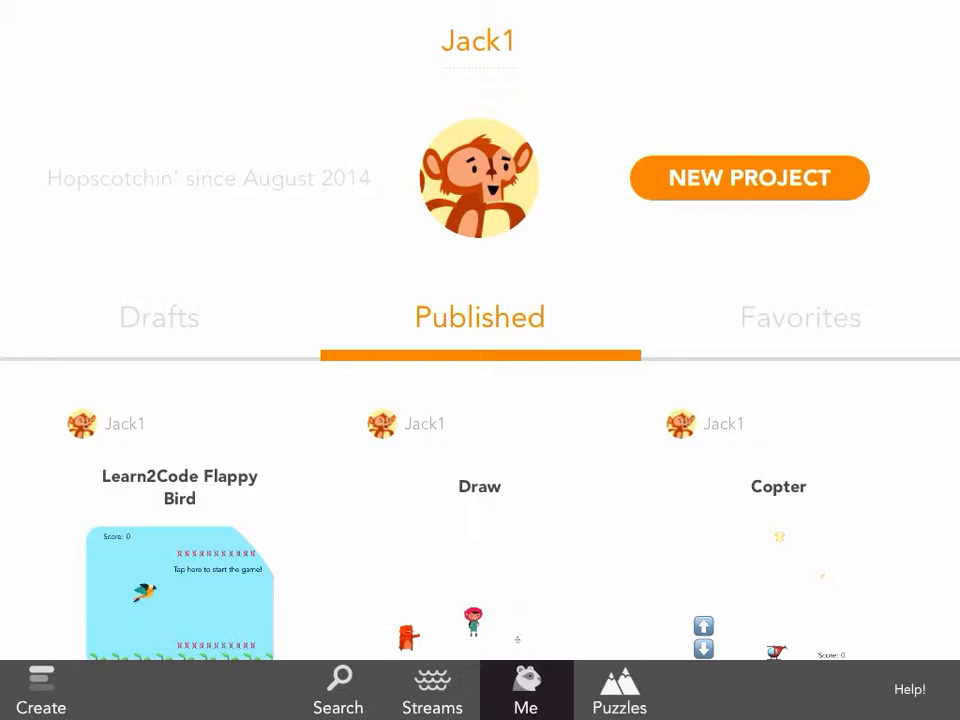
Create a new blank Hopscotch project and add a text object to the stage.
left_click(748, 178)
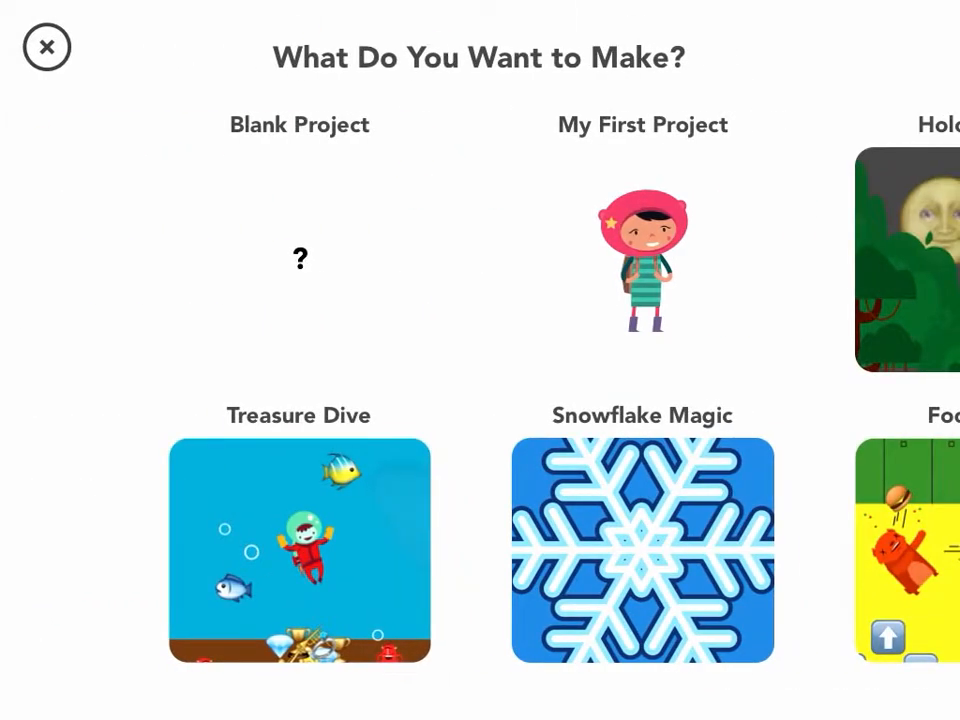
left_click(300, 258)
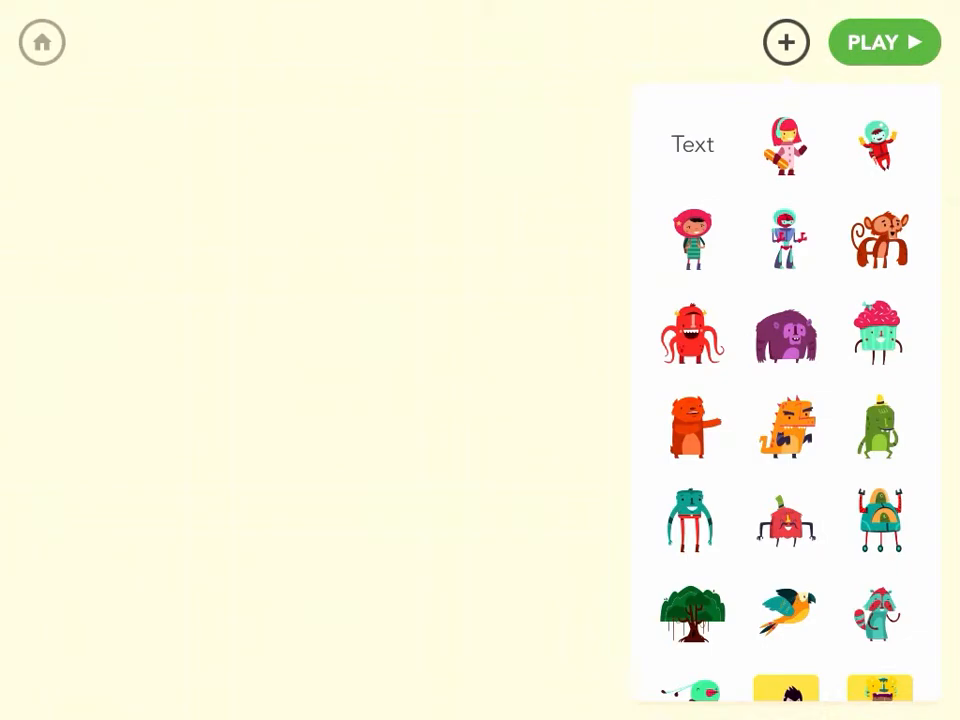
left_click(692, 144)
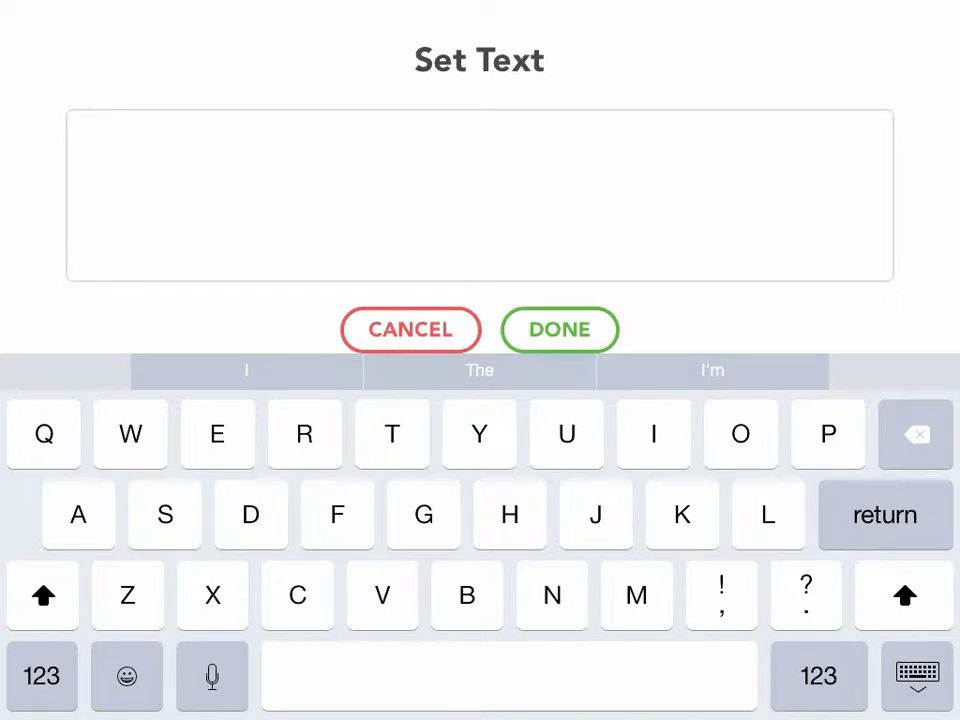
Set the text object to the helicopter emoji and show its empty rules list.
left_click(478, 196)
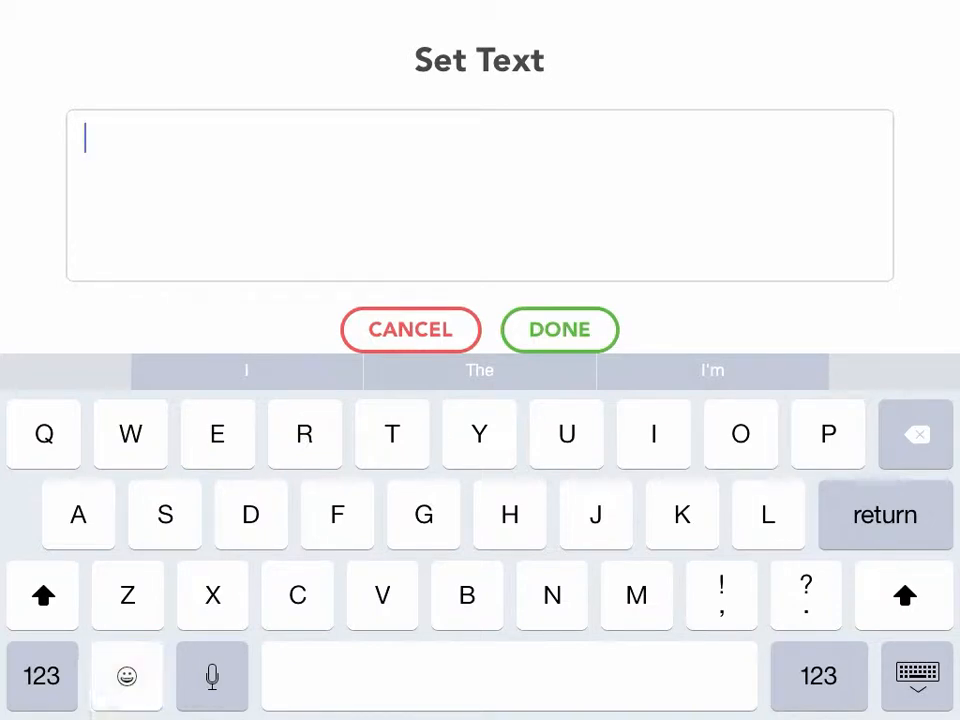
left_click(128, 676)
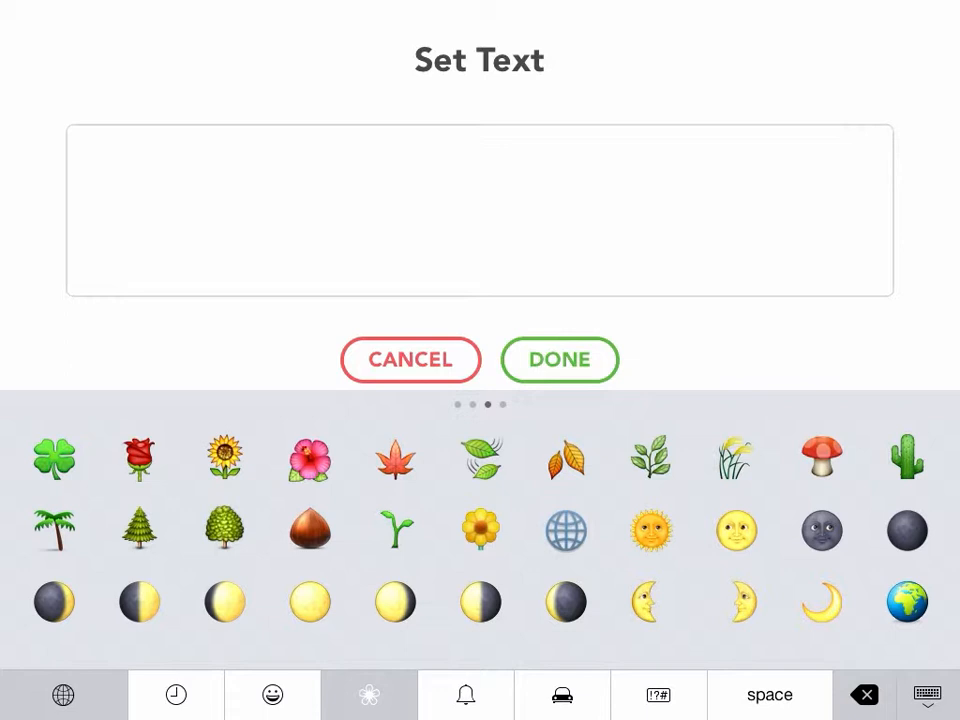
left_click(658, 694)
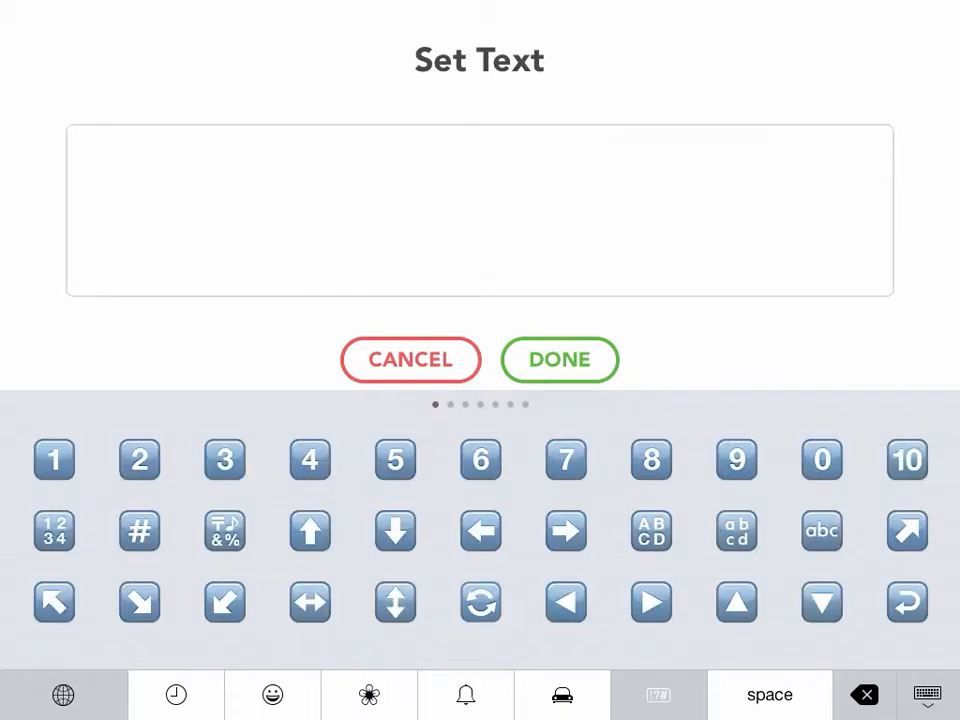
left_click(560, 694)
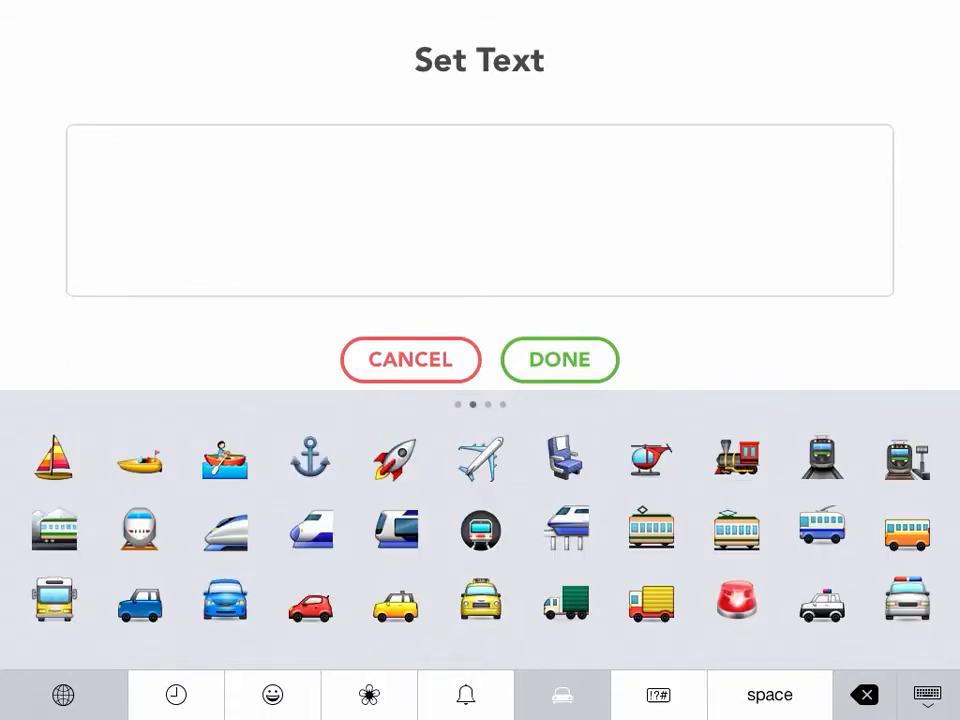
left_click(650, 458)
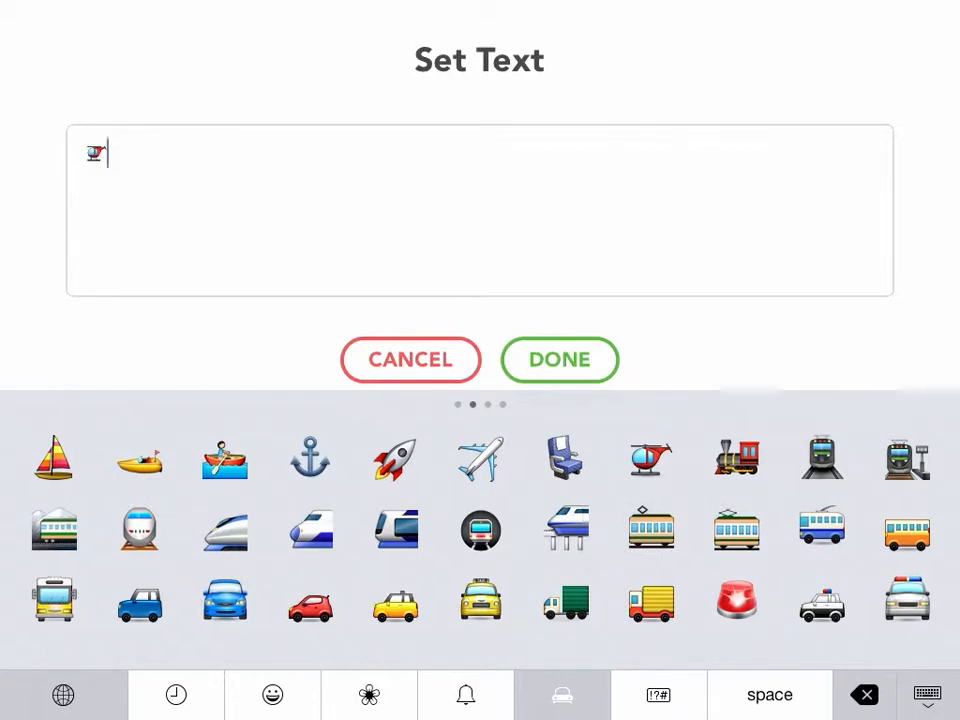
left_click(560, 360)
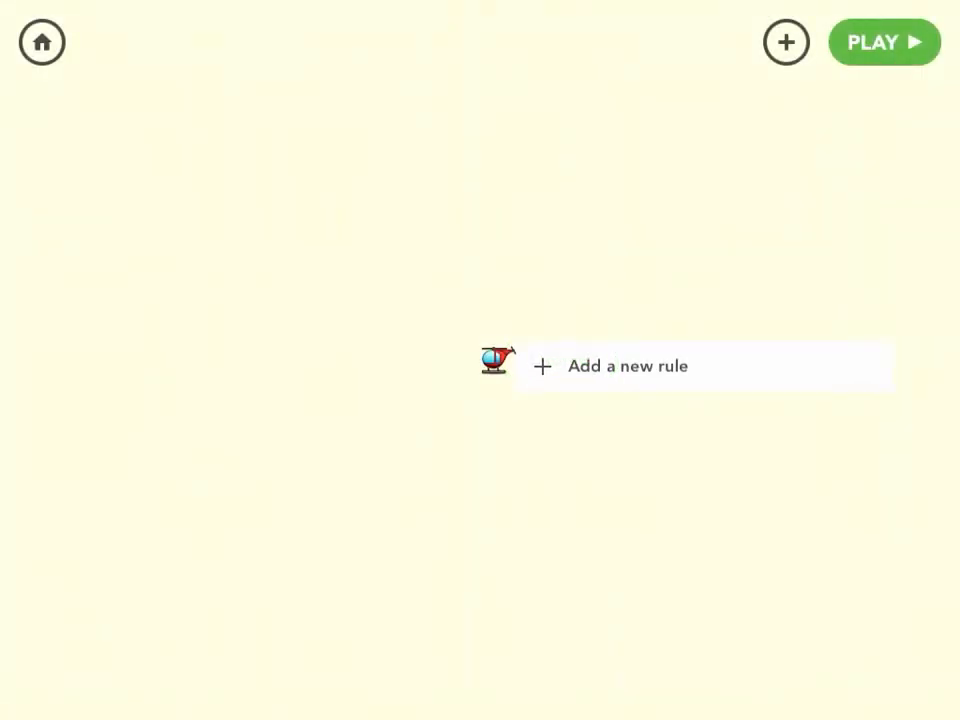
Add up-arrow and down-arrow emoji text objects on the left of the stage.
scroll("down", 3)
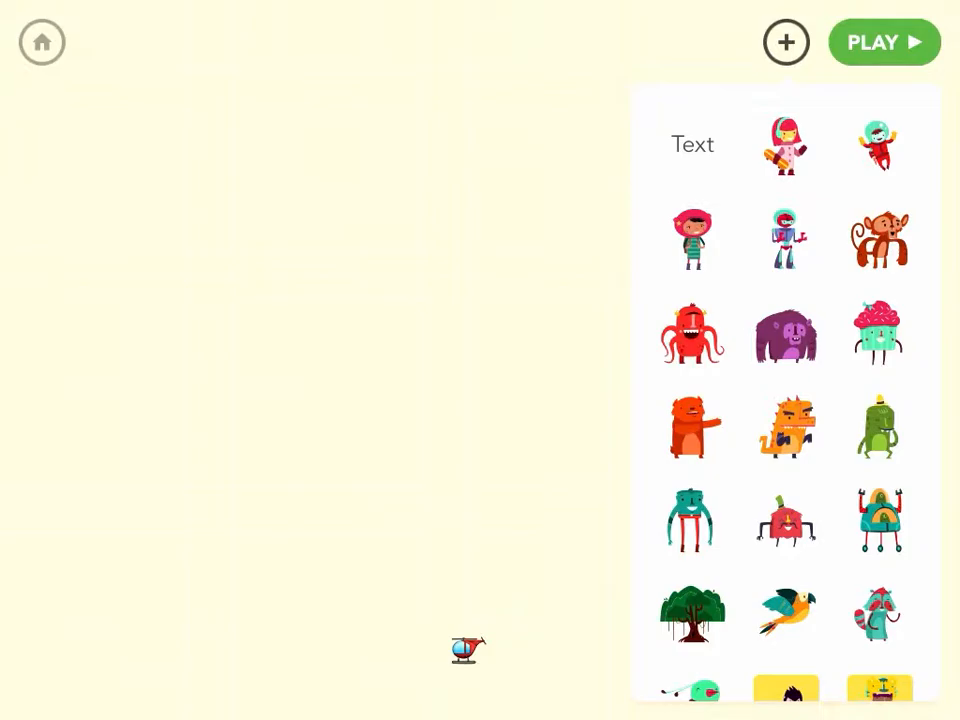
left_click(692, 144)
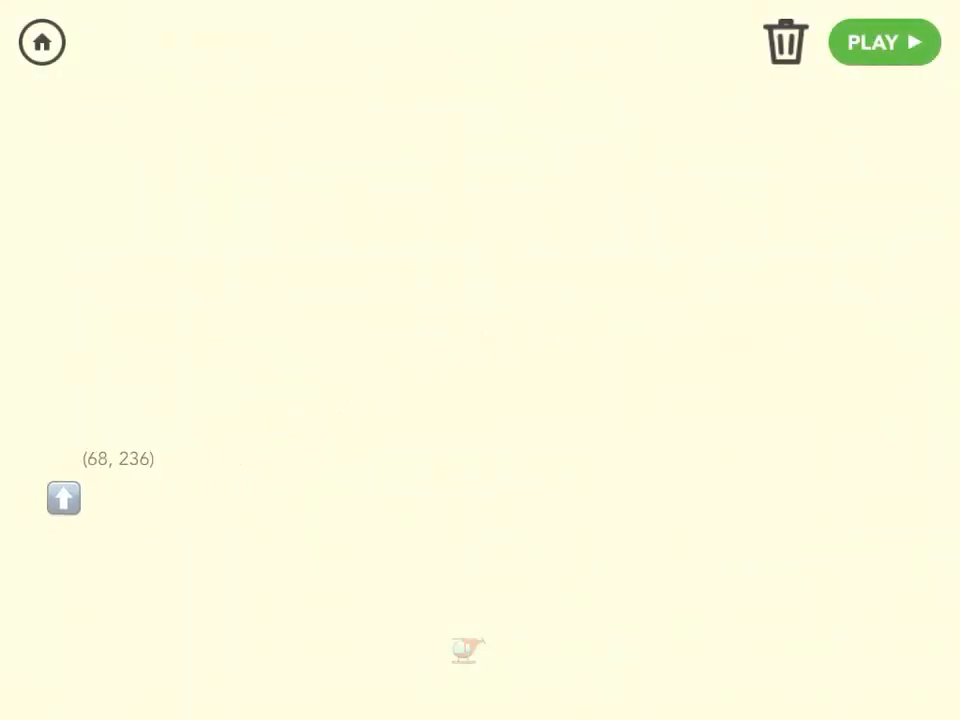
left_click(786, 42)
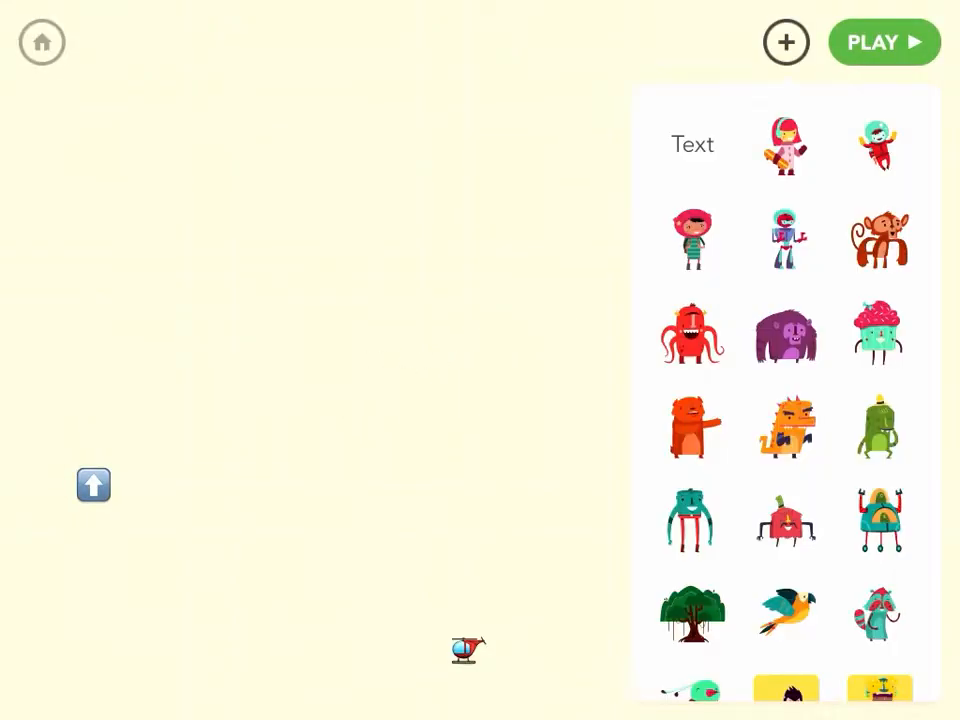
left_click(692, 144)
type("⬇️")
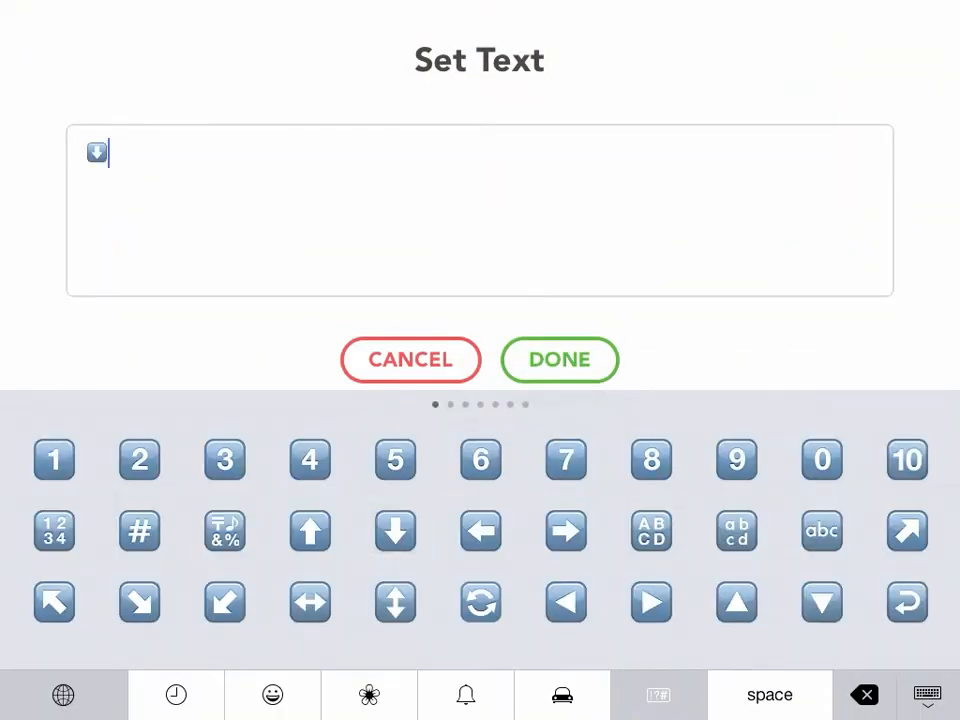
left_click(560, 360)
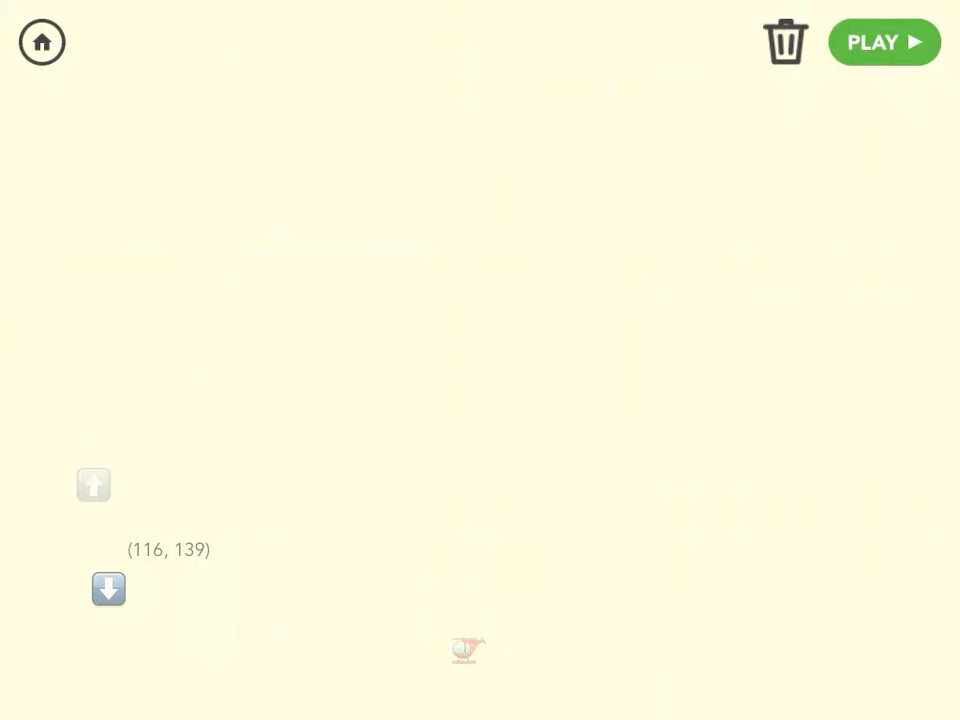
left_click(108, 588)
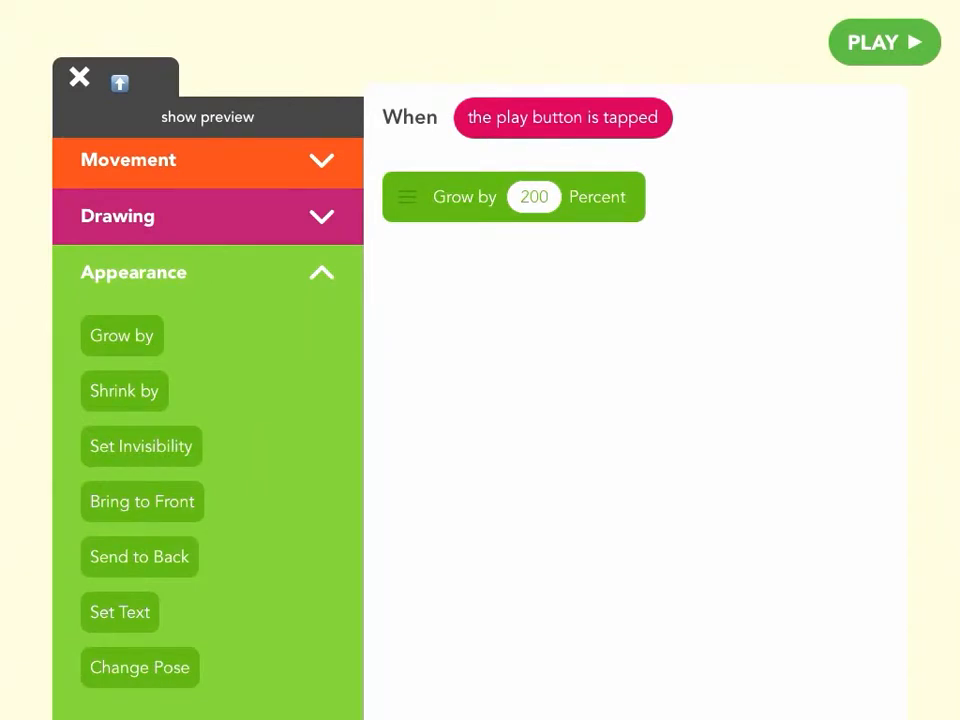
Give the helicopter a play-start rule that grows it, confirming the grow percent.
left_click(884, 42)
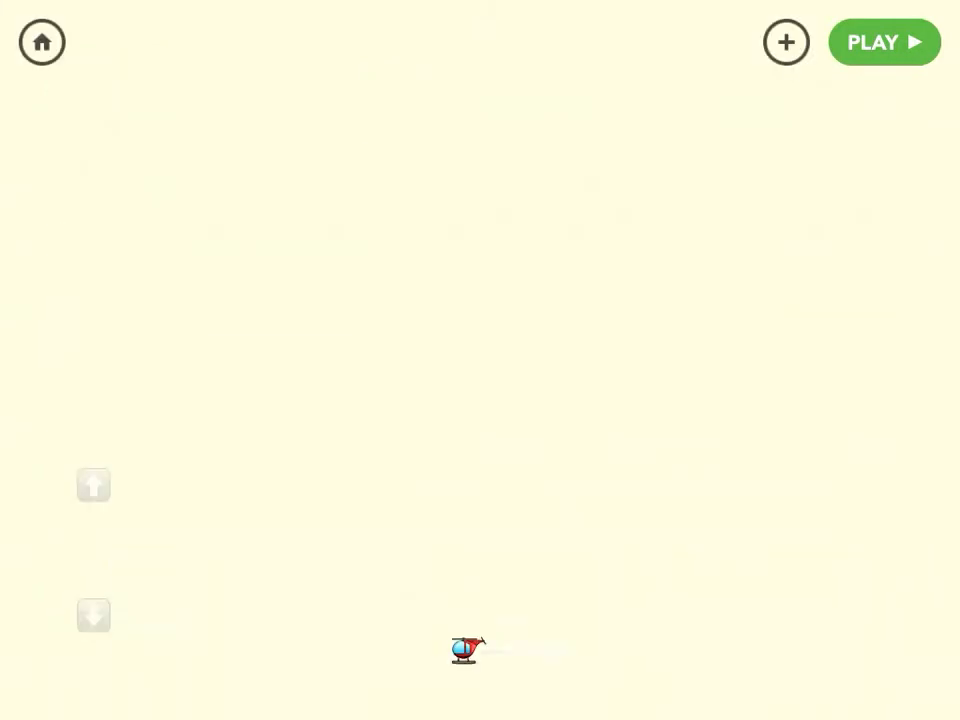
left_click(786, 42)
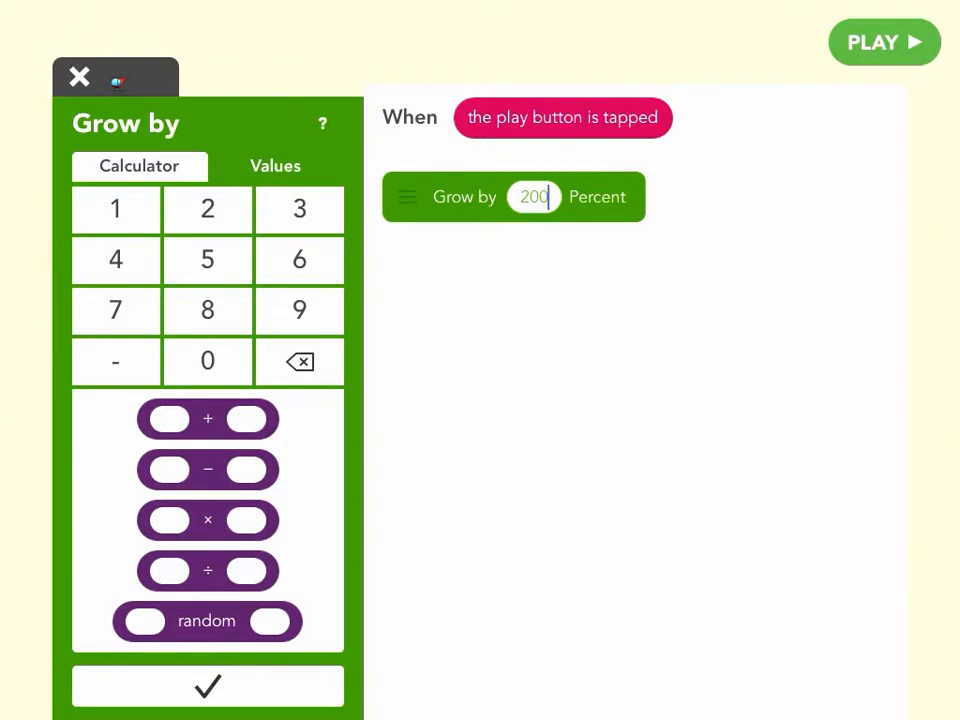
left_click(208, 684)
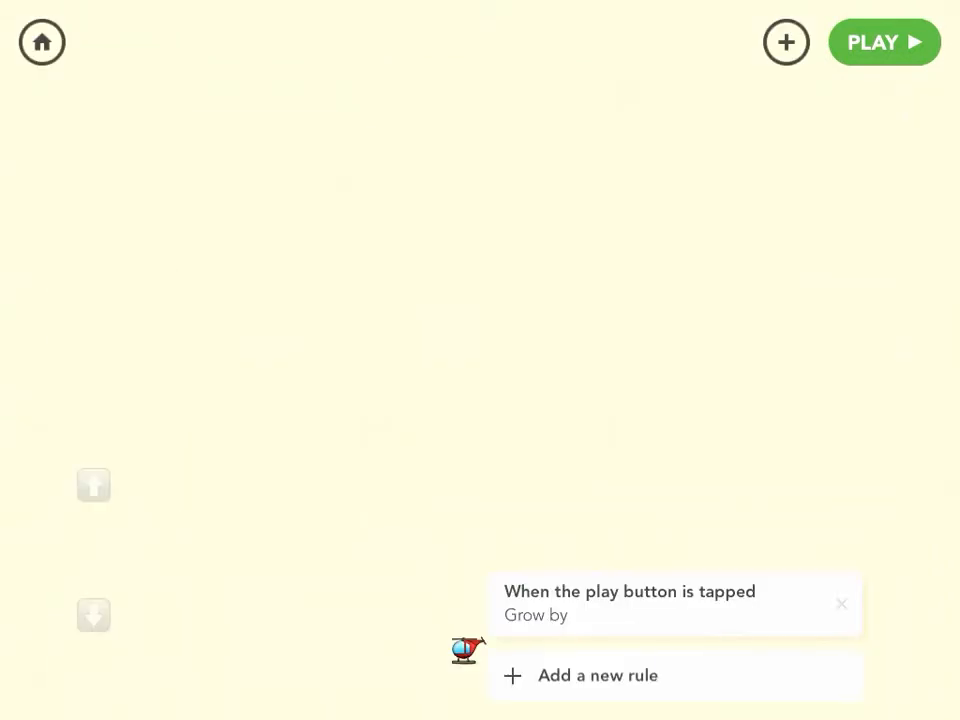
Start a helicopter rule triggered when the up-arrow emoji is tapped, then run the game.
left_click(884, 42)
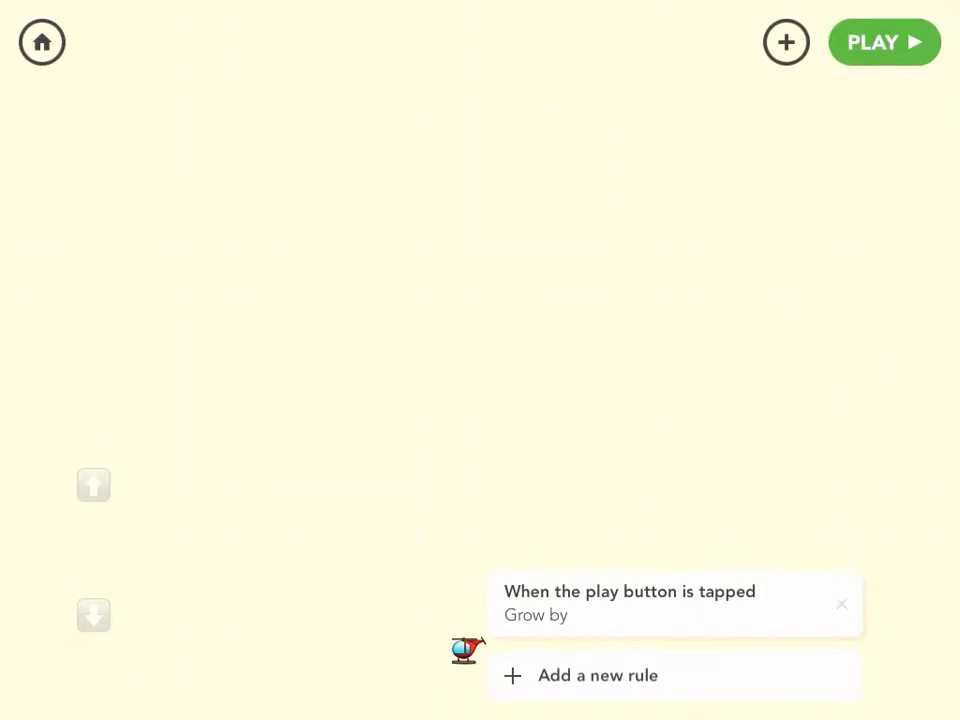
left_click(596, 676)
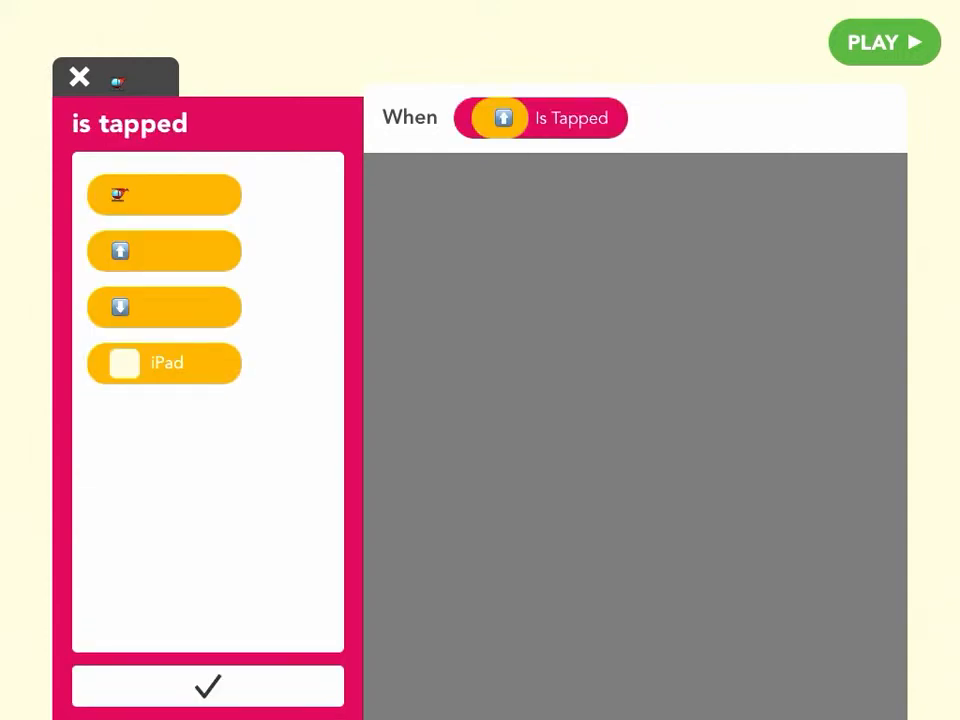
left_click(208, 686)
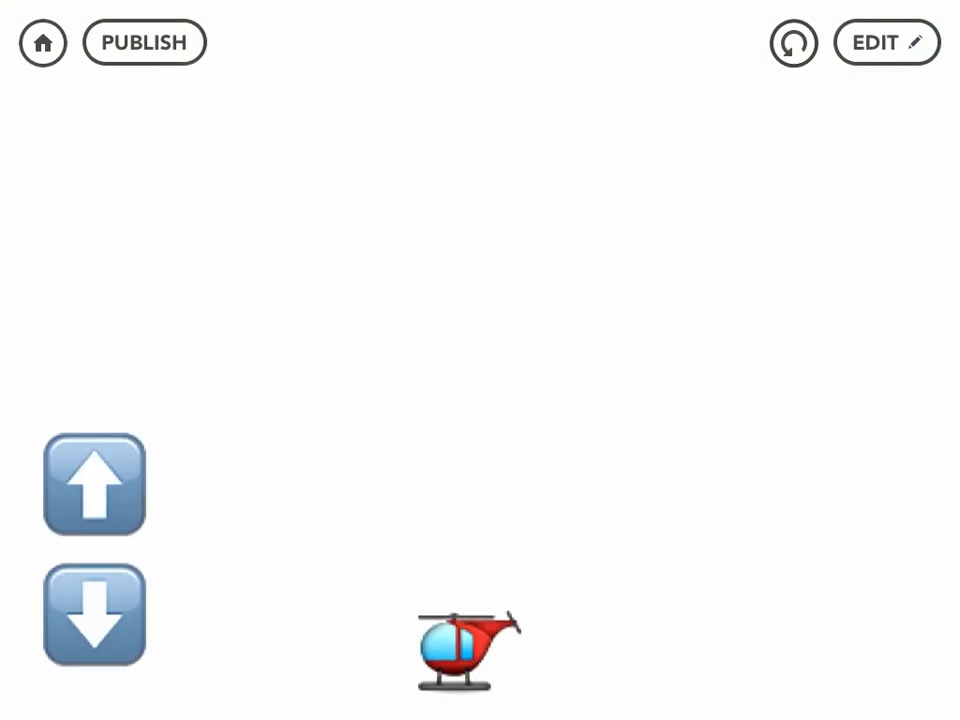
Tap the up arrow to lift the helicopter, then return to the up-arrow rule with Change Y by 80.
left_click(94, 486)
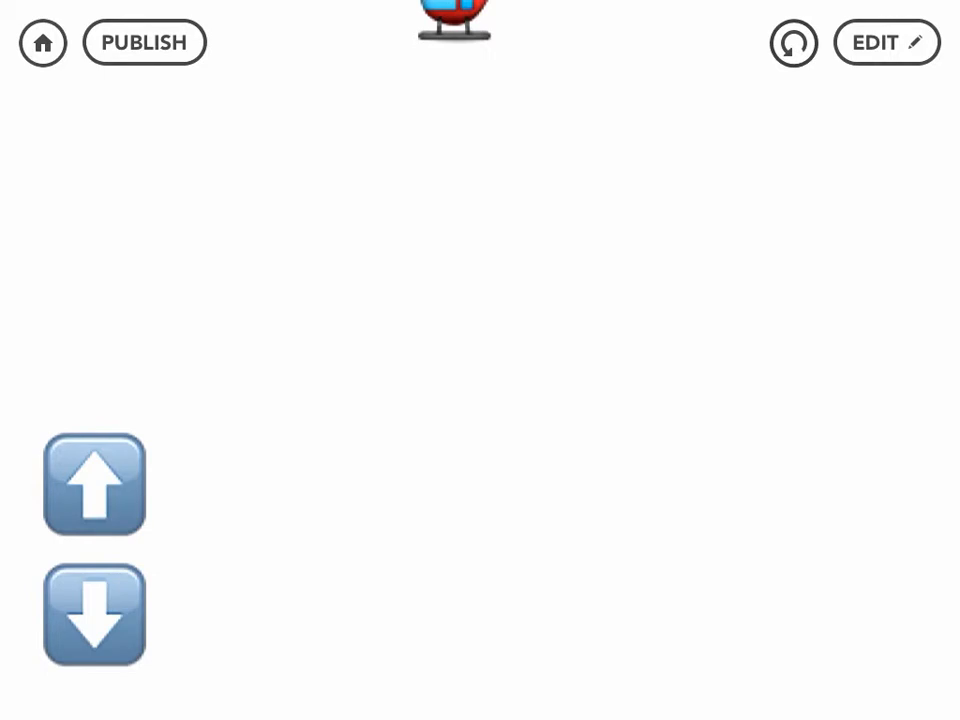
left_click(884, 44)
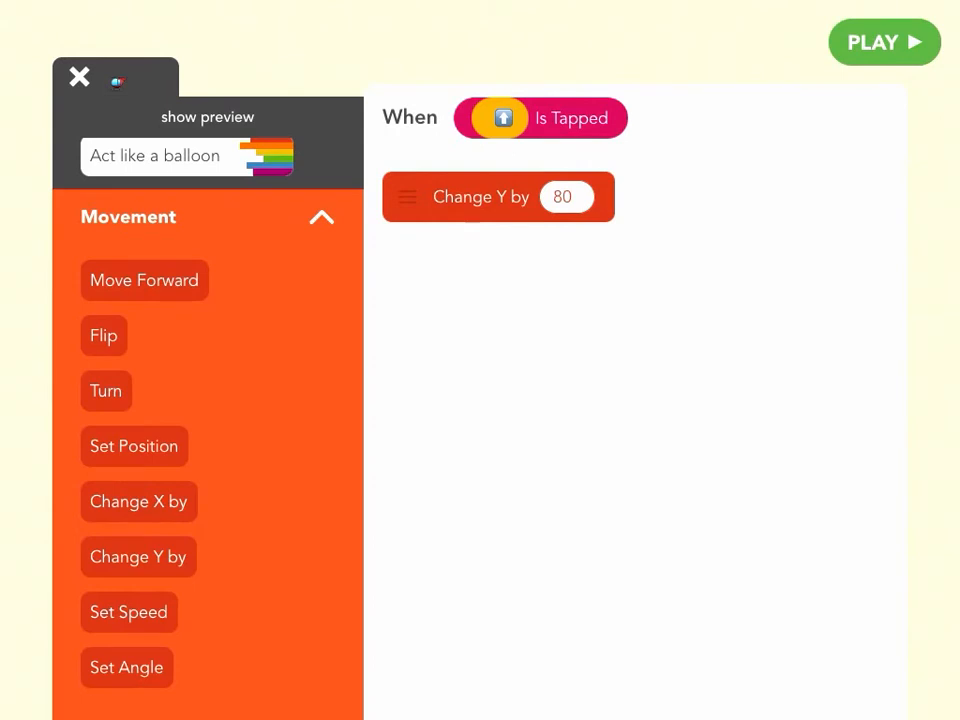
Add a helicopter rule: when the down arrow is tapped, change Y position by the set amount.
left_click(78, 76)
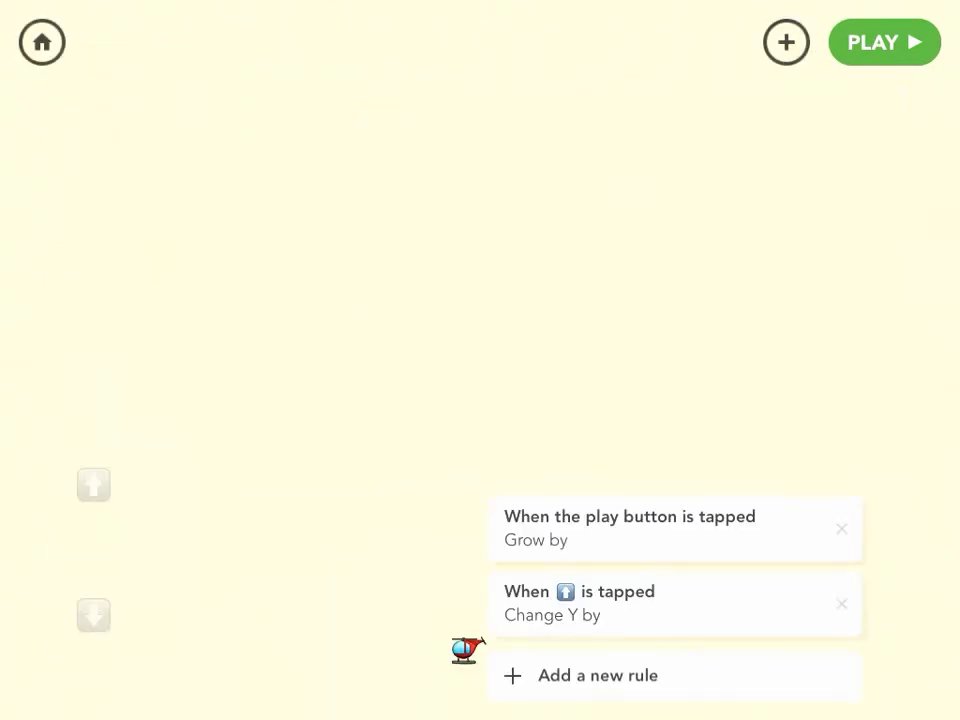
left_click(596, 676)
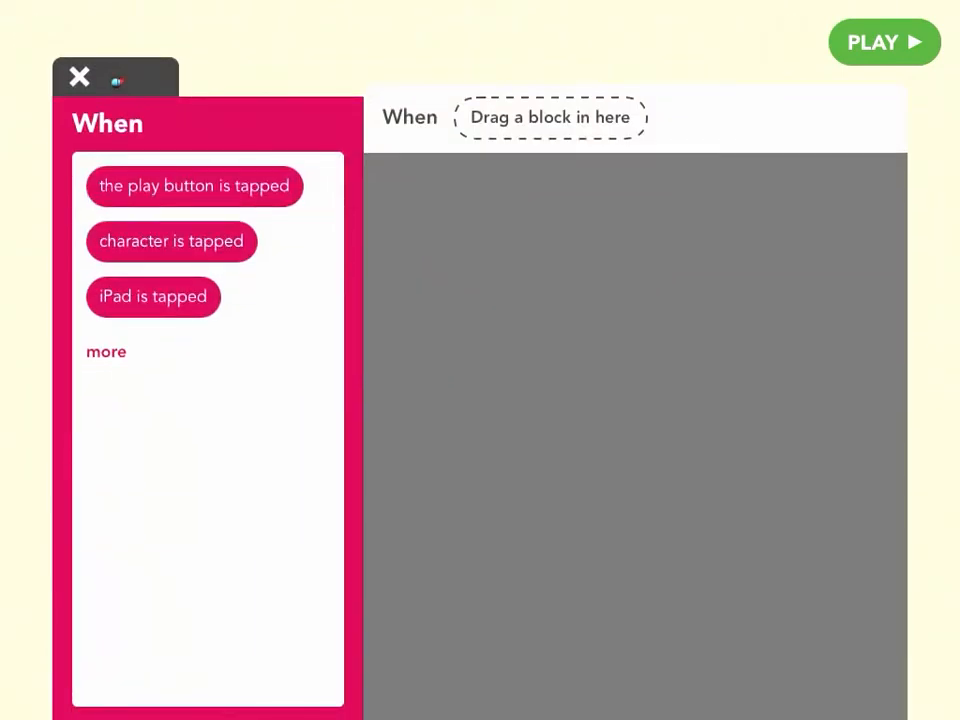
left_click(104, 352)
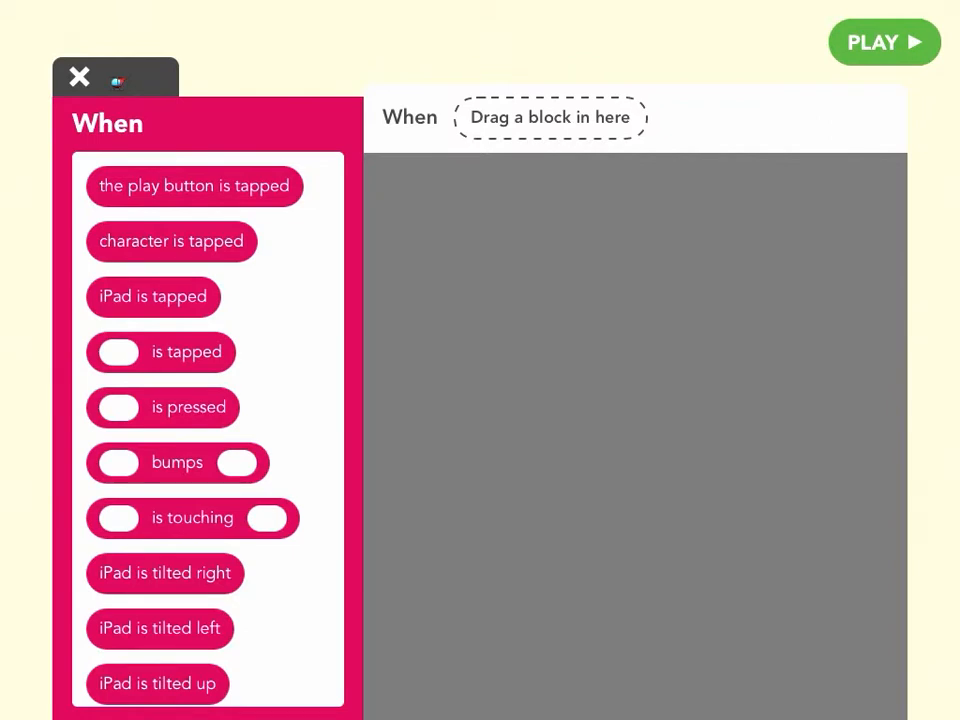
left_click(160, 352)
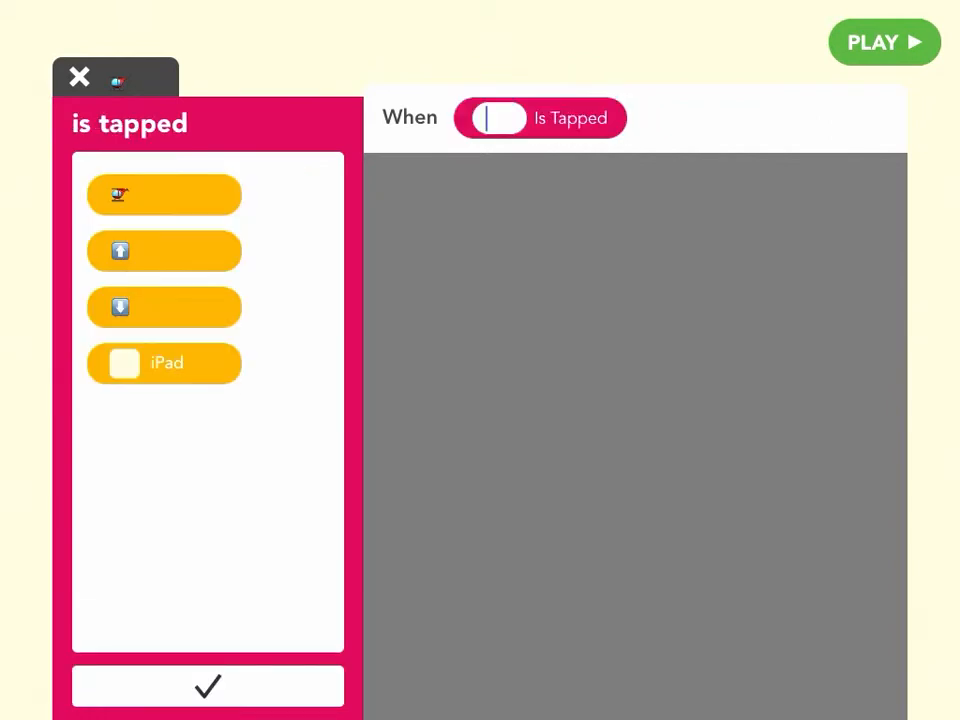
left_click(208, 686)
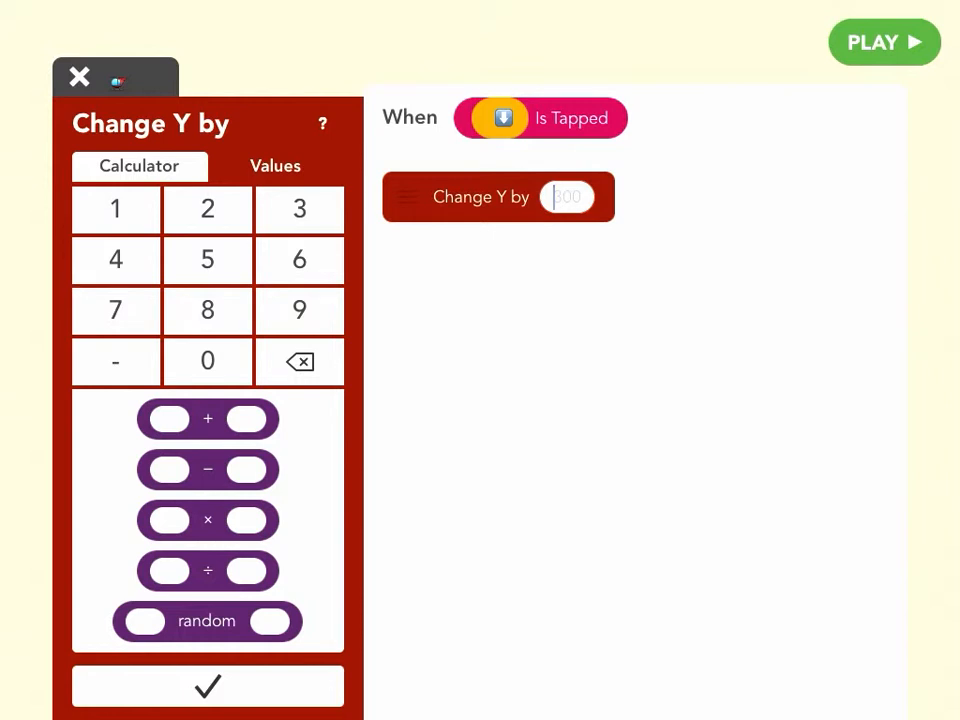
left_click(300, 360)
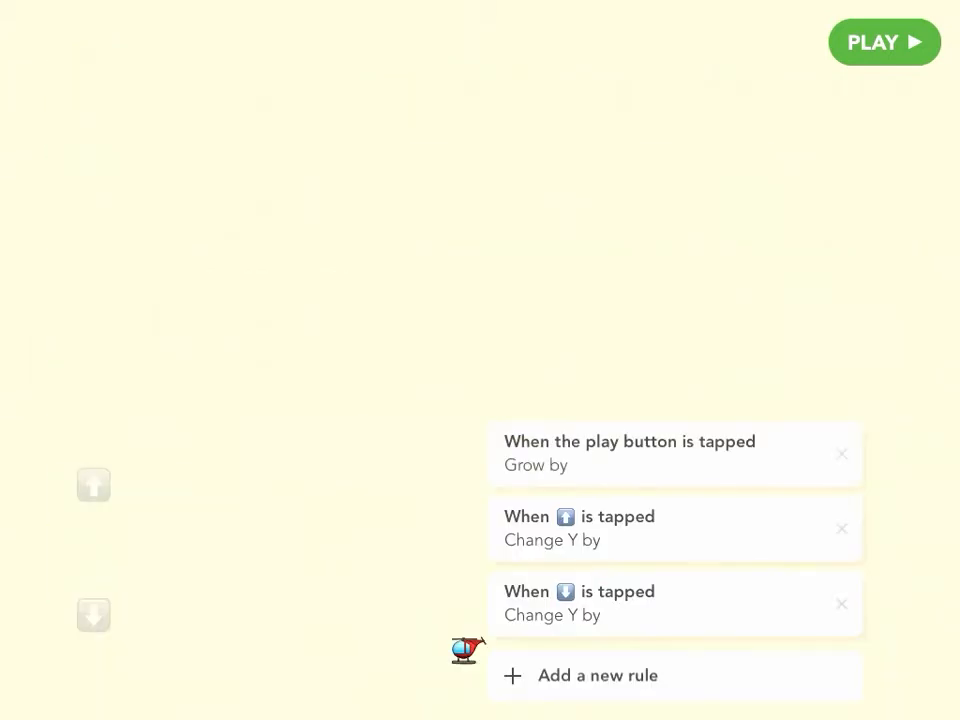
Run the game, tap the up arrow to make the helicopter climb, then return to editing.
left_click(884, 42)
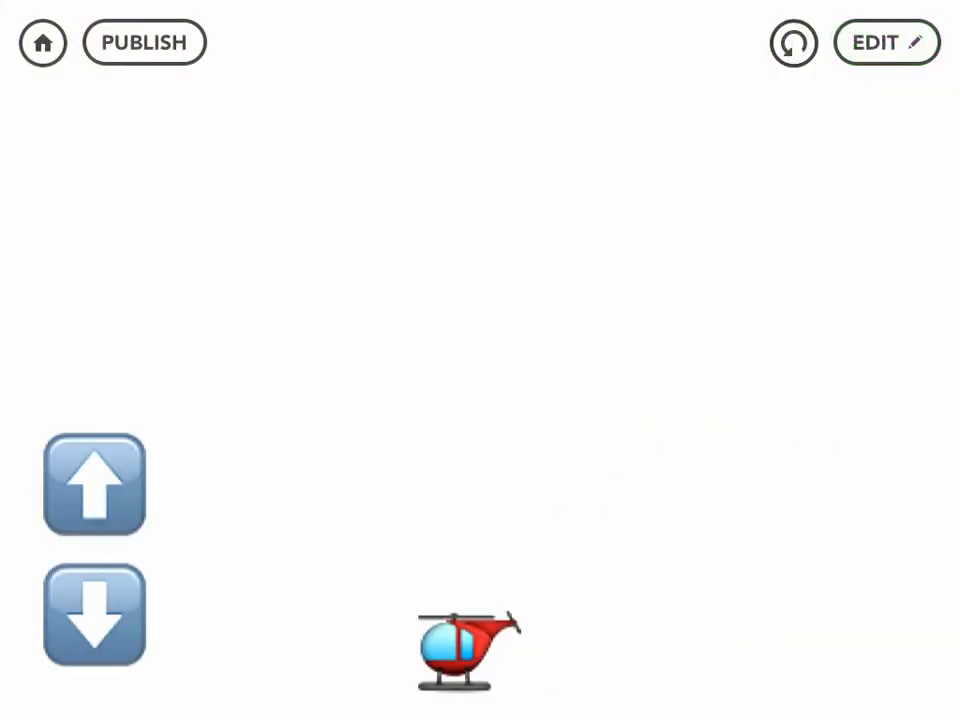
left_click(94, 484)
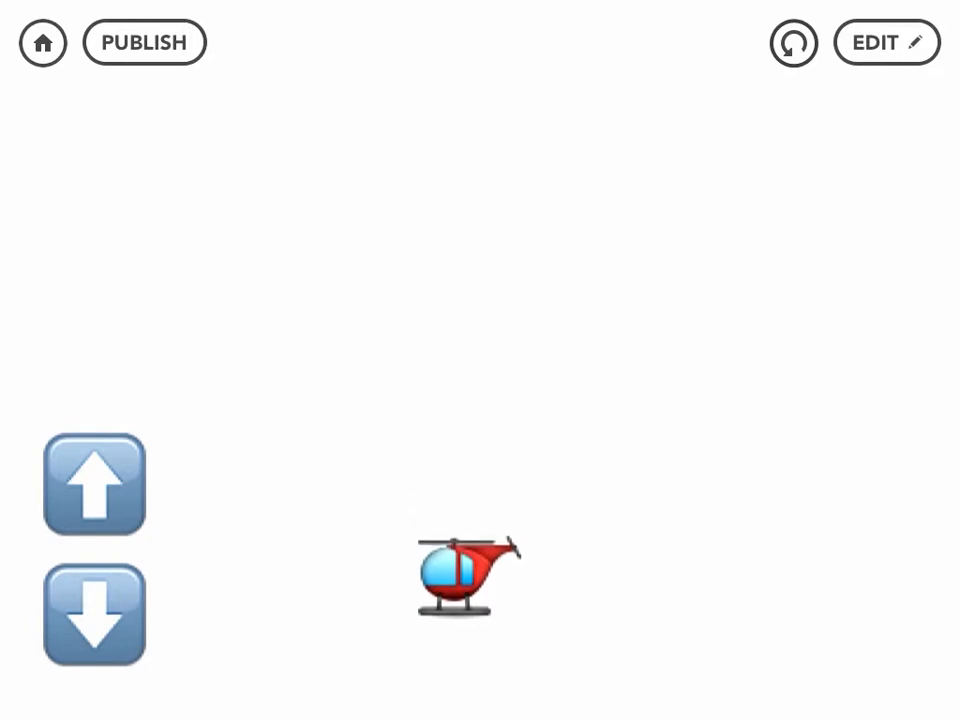
left_click(94, 484)
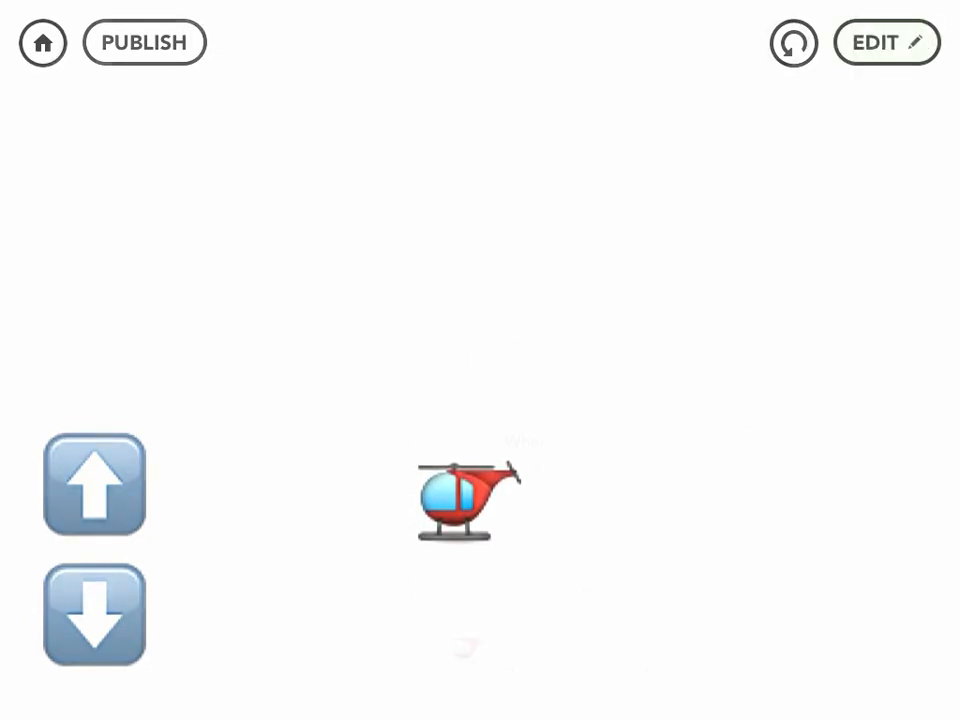
left_click(884, 42)
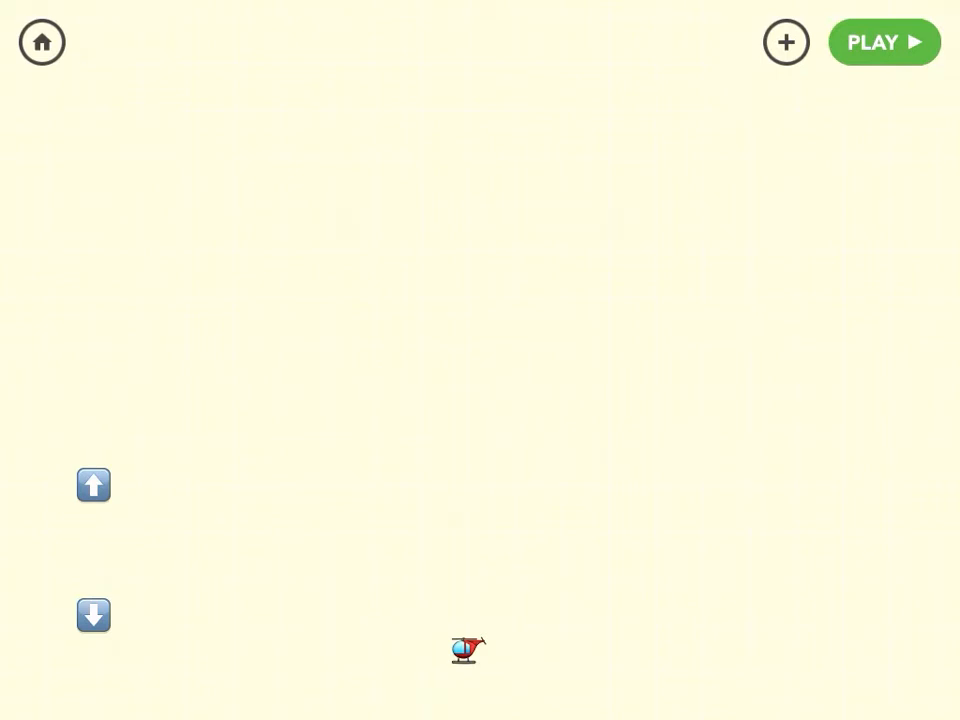
Add a text object showing the crescent moon emoji from the nature set near the top.
left_click(786, 42)
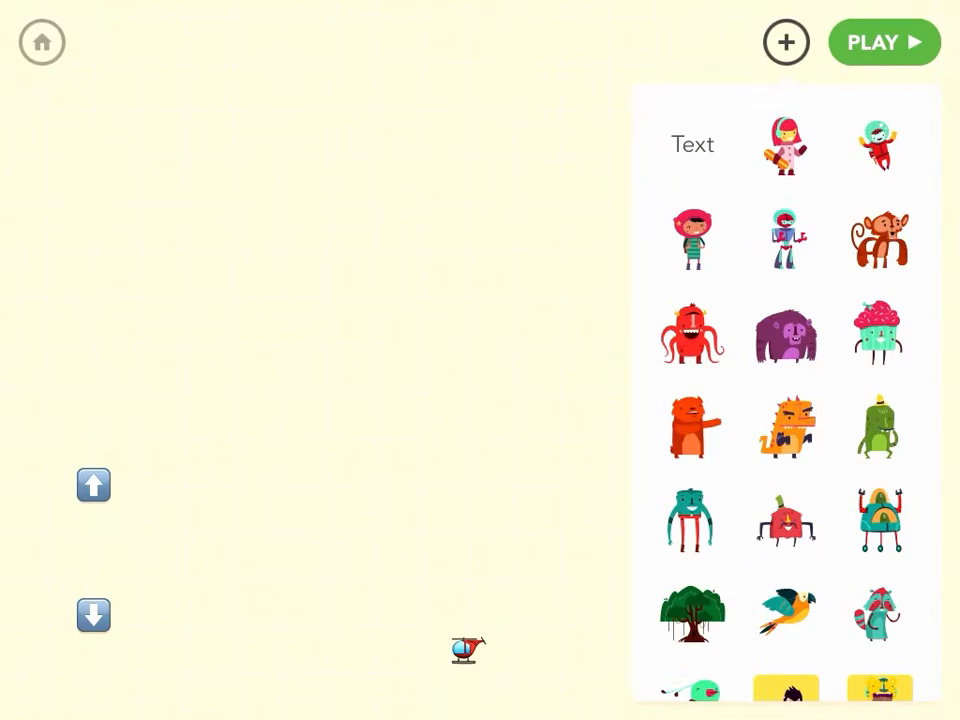
left_click(692, 144)
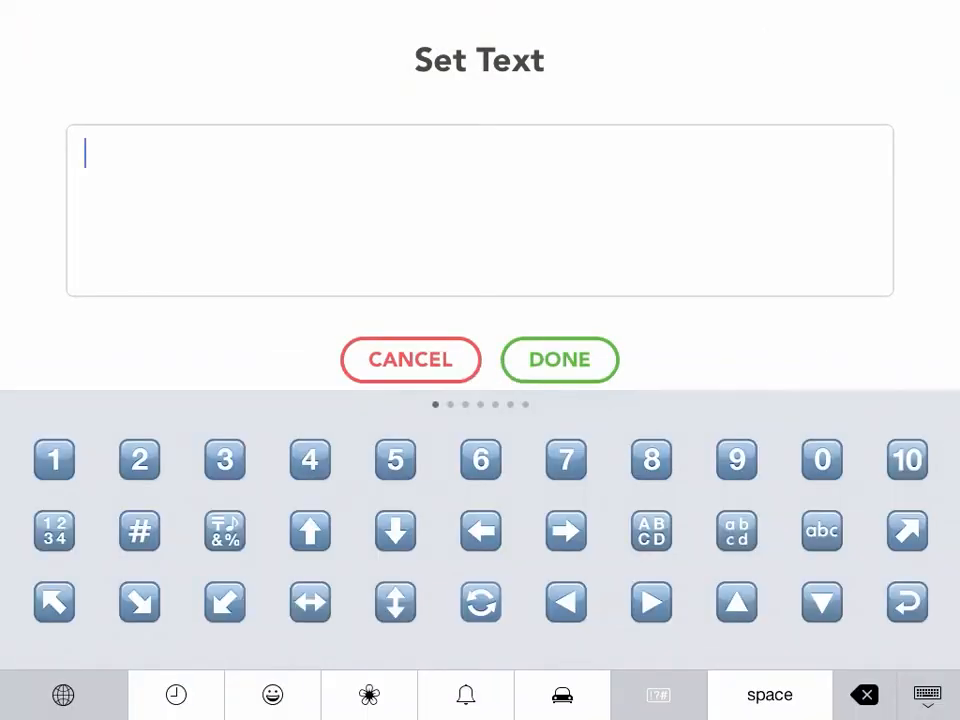
left_click(368, 694)
type("🌜")
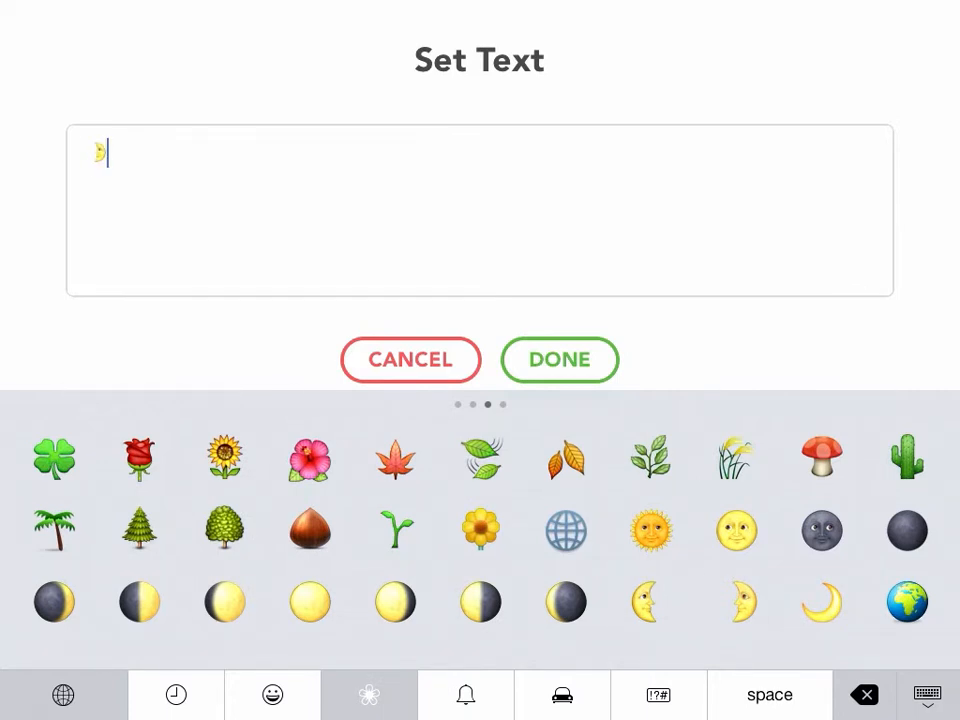
left_click(560, 360)
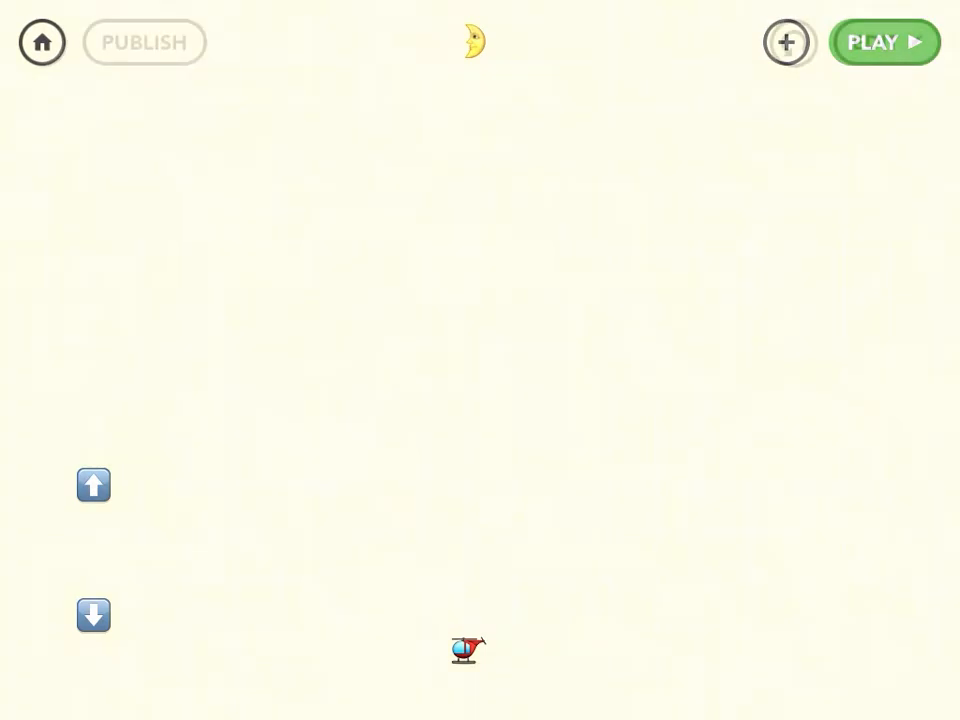
Play the game, fly the helicopter up into the moon, then return to the helicopter's rules.
left_click(884, 42)
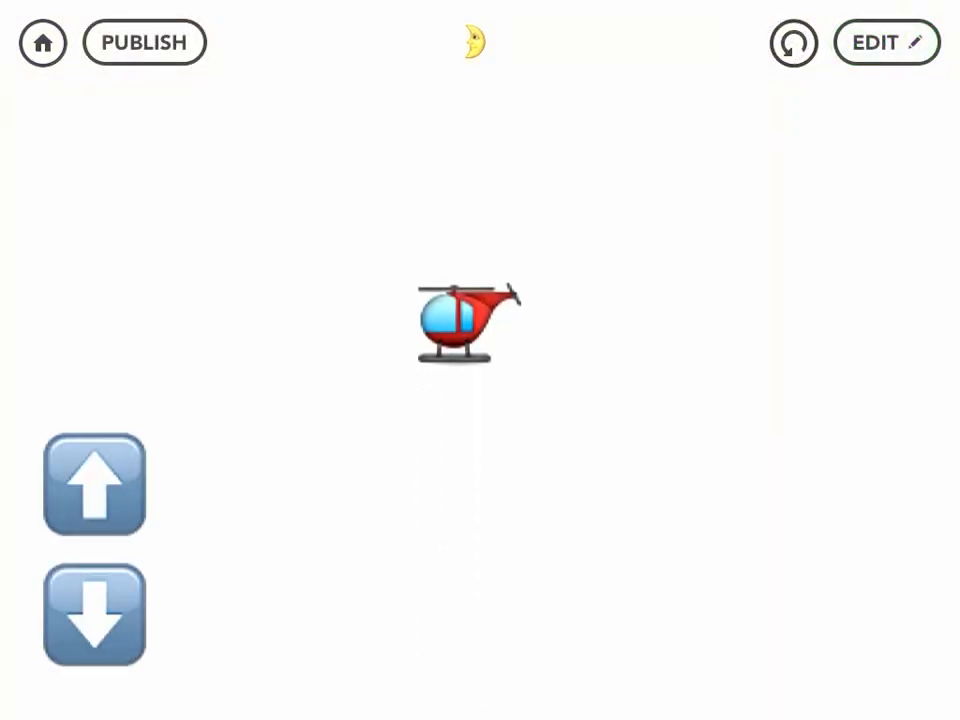
left_click(94, 486)
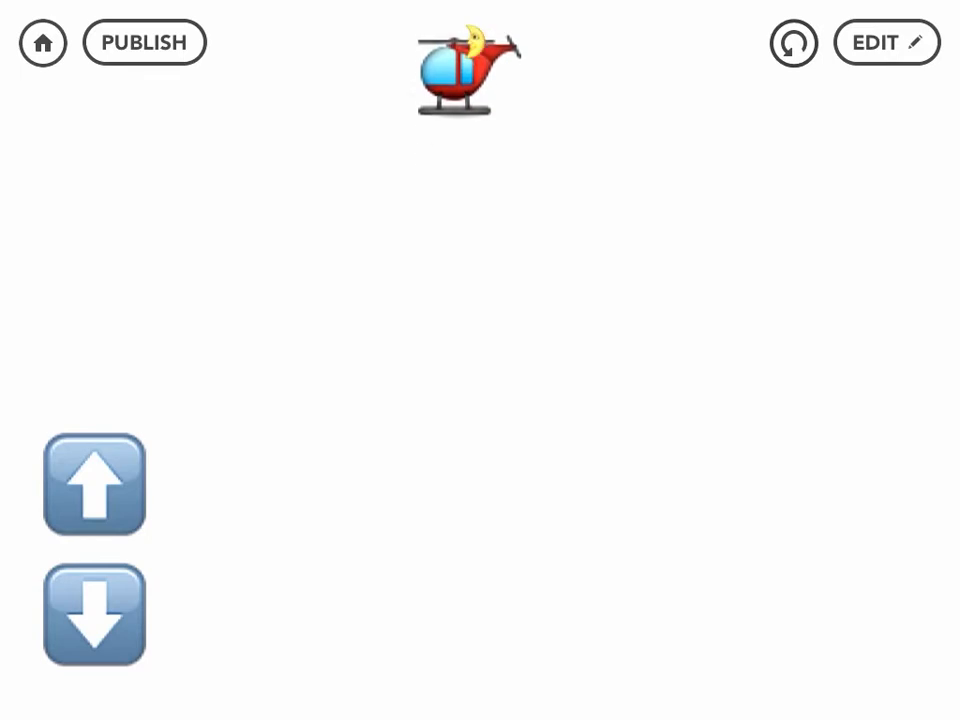
left_click(884, 42)
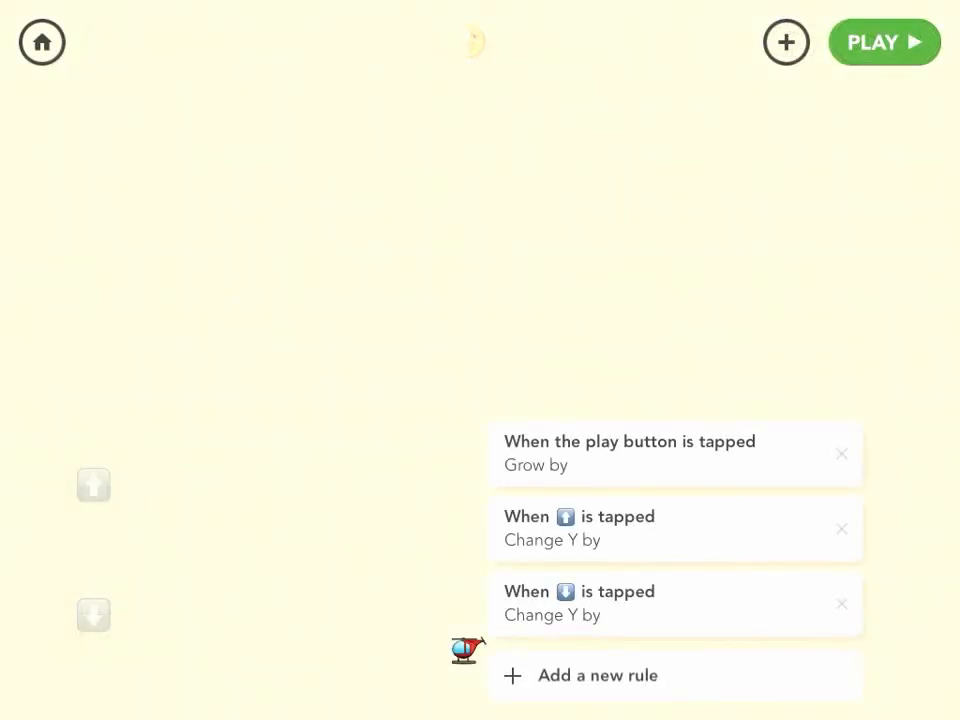
Add a helicopter rule triggered by the bumps event with the helicopter bumping the moon.
left_click(596, 676)
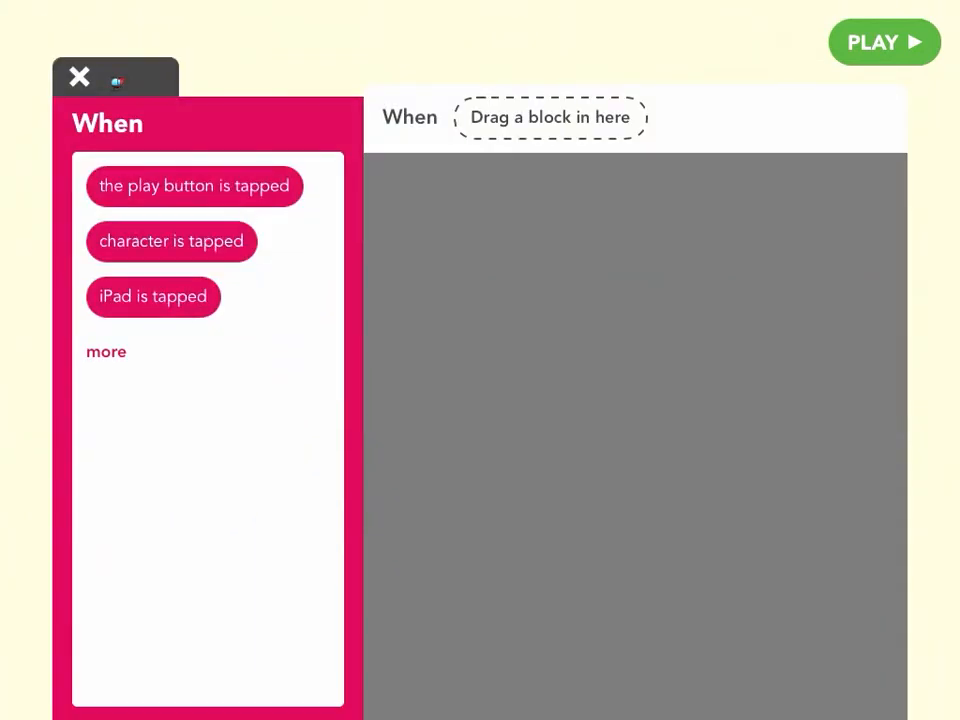
left_click(104, 352)
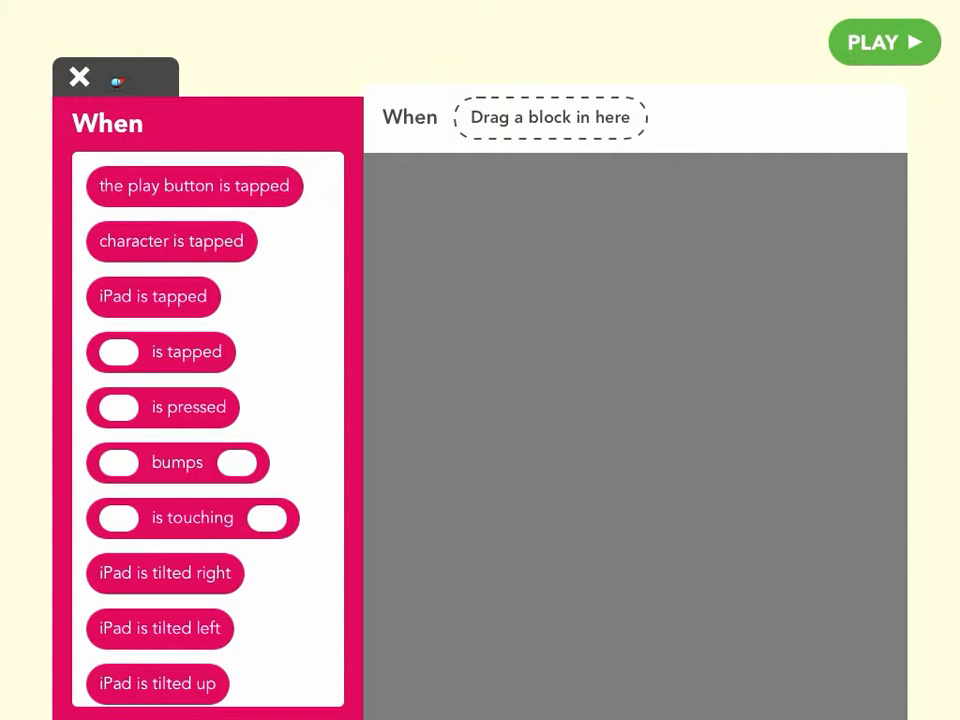
left_click(176, 462)
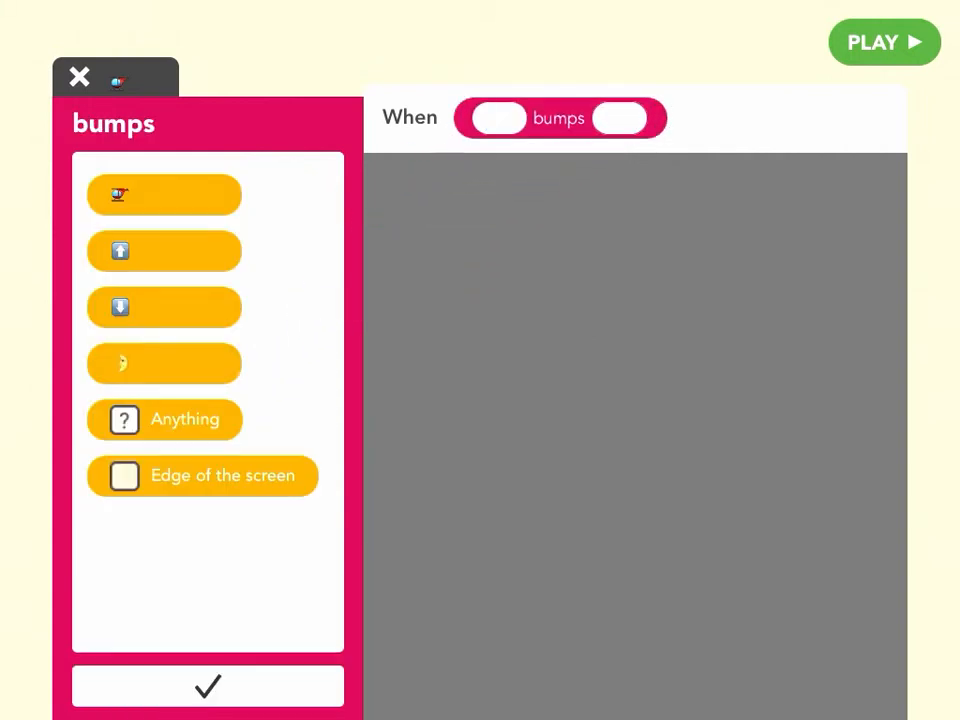
left_click(164, 194)
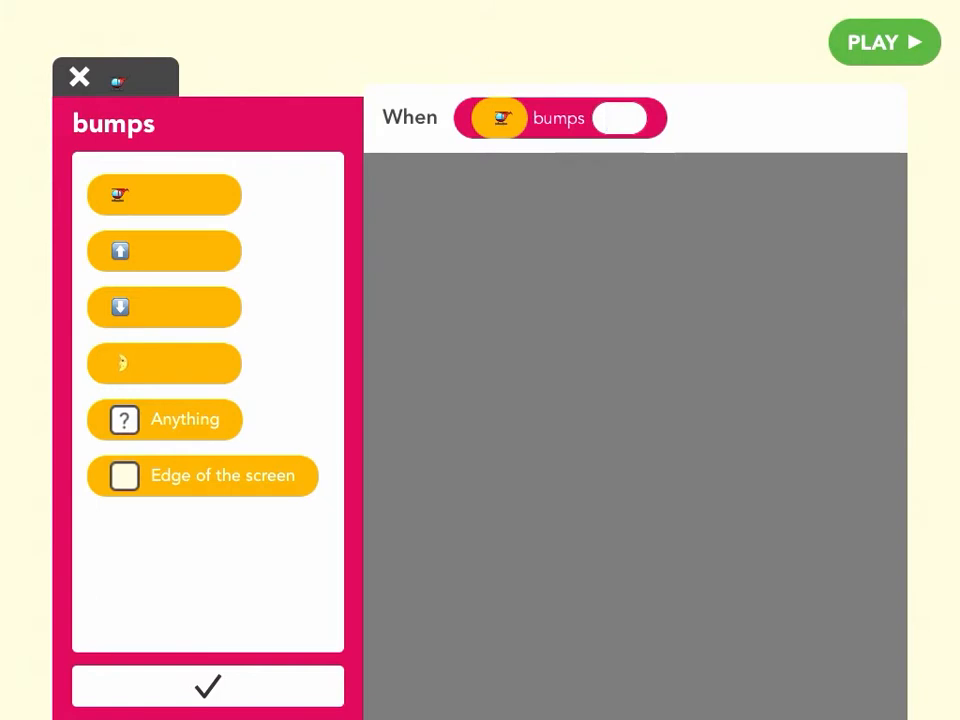
left_click(208, 684)
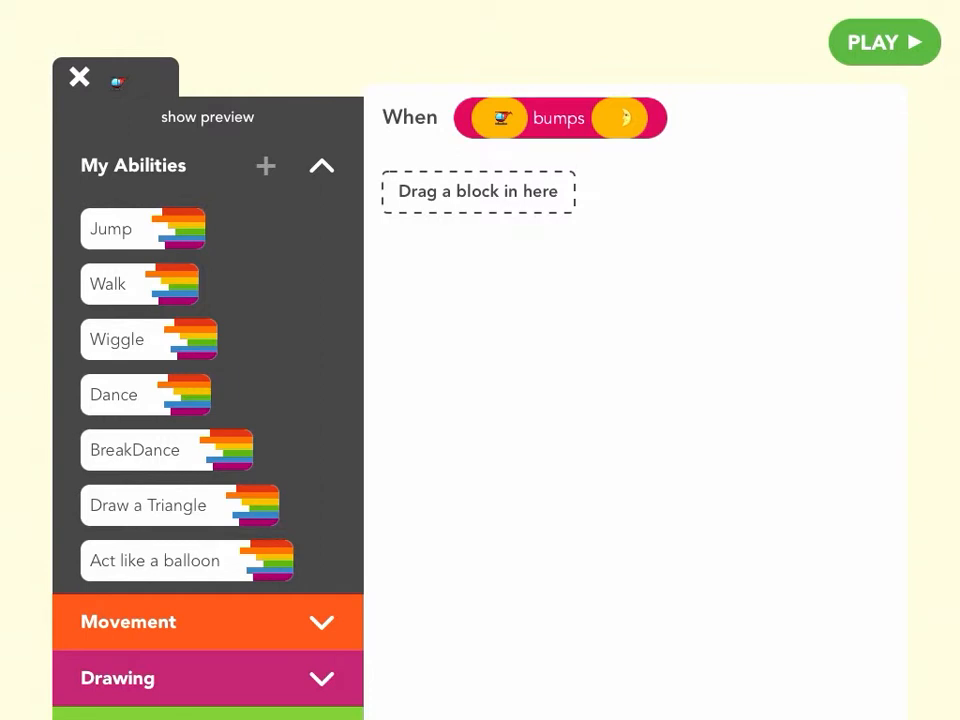
Add a Set Position X 500, Y 50 action from Movement to the bump rule and start a test run.
left_click(78, 76)
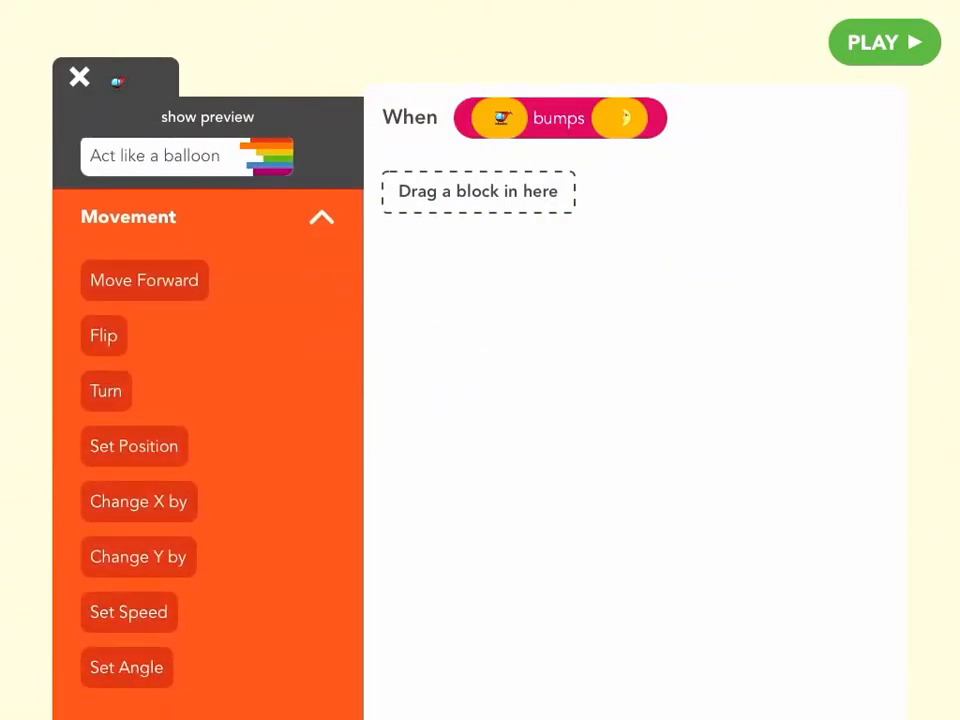
left_click(134, 446)
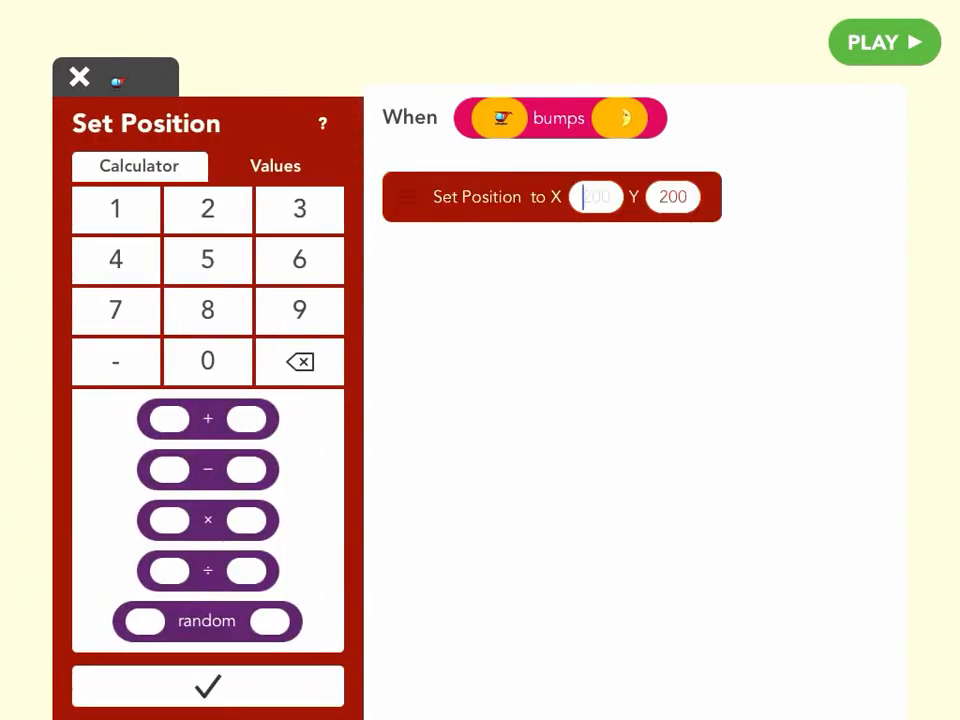
left_click(208, 260)
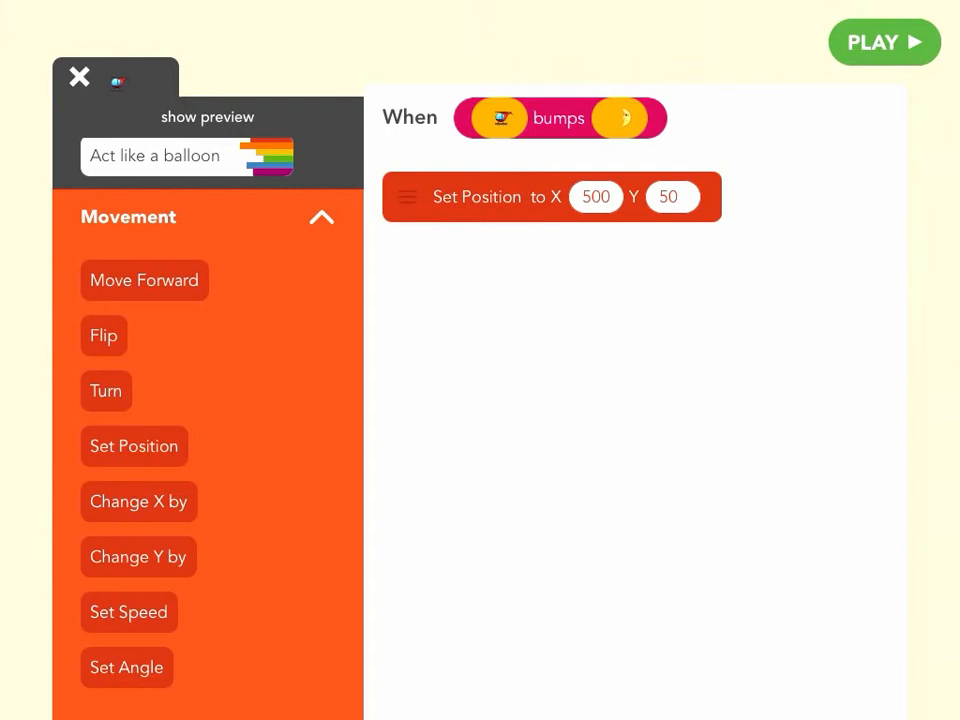
left_click(884, 42)
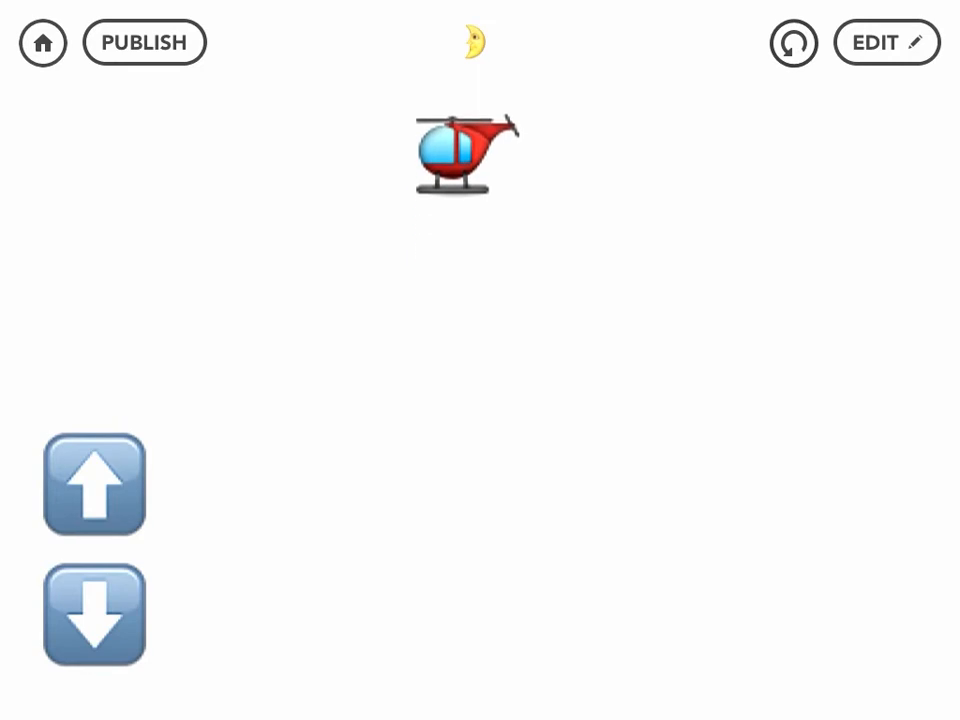
Move the helicopter with the arrow emoji, then return to the editor listing its four rules.
left_click(94, 614)
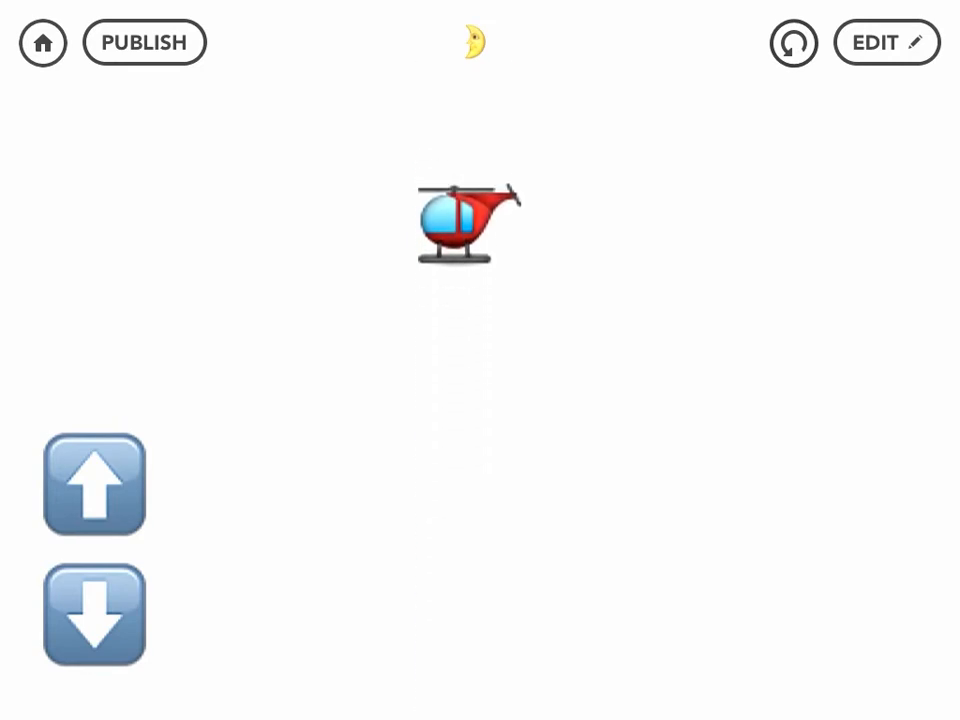
left_click(884, 42)
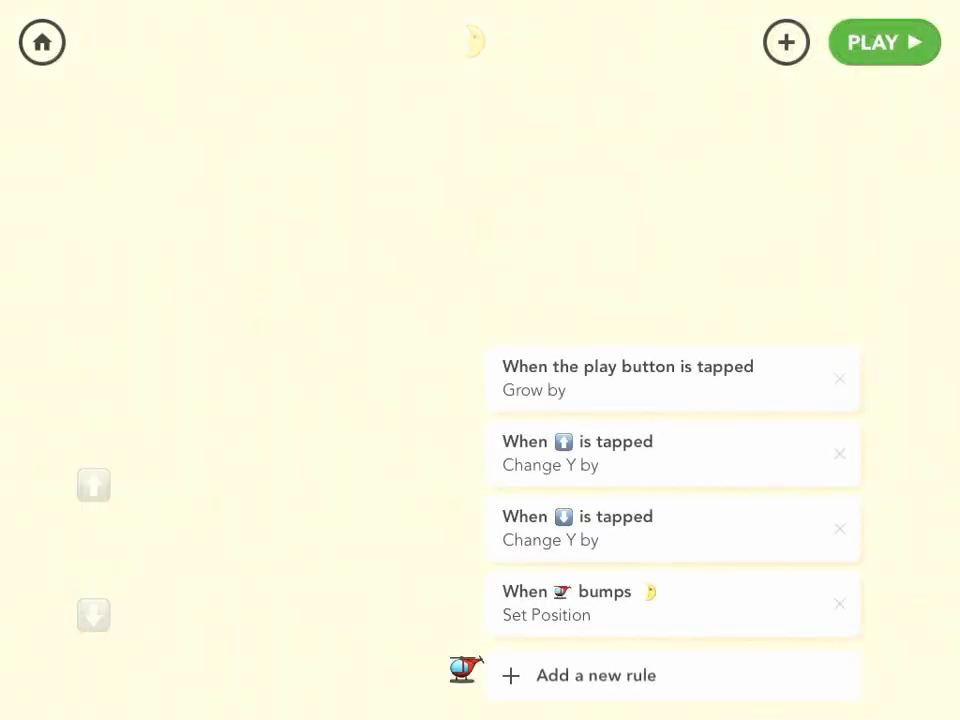